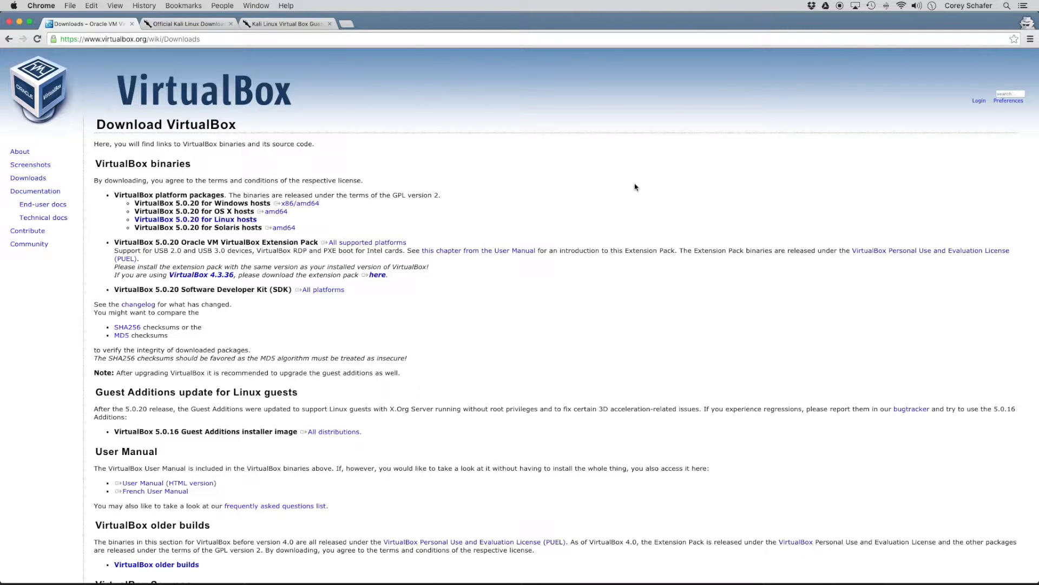
mouse_move(464, 218)
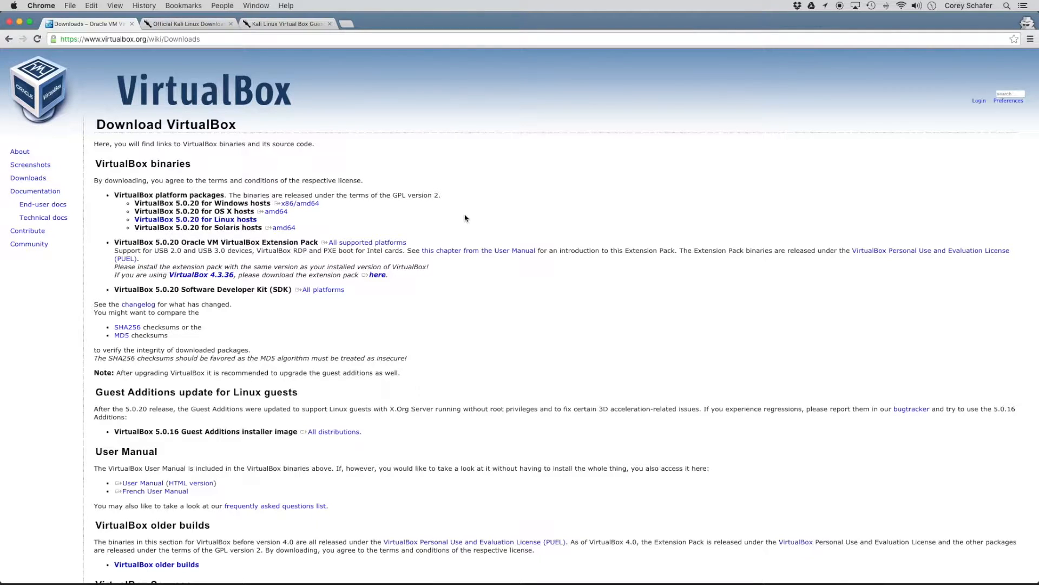
mouse_move(408, 221)
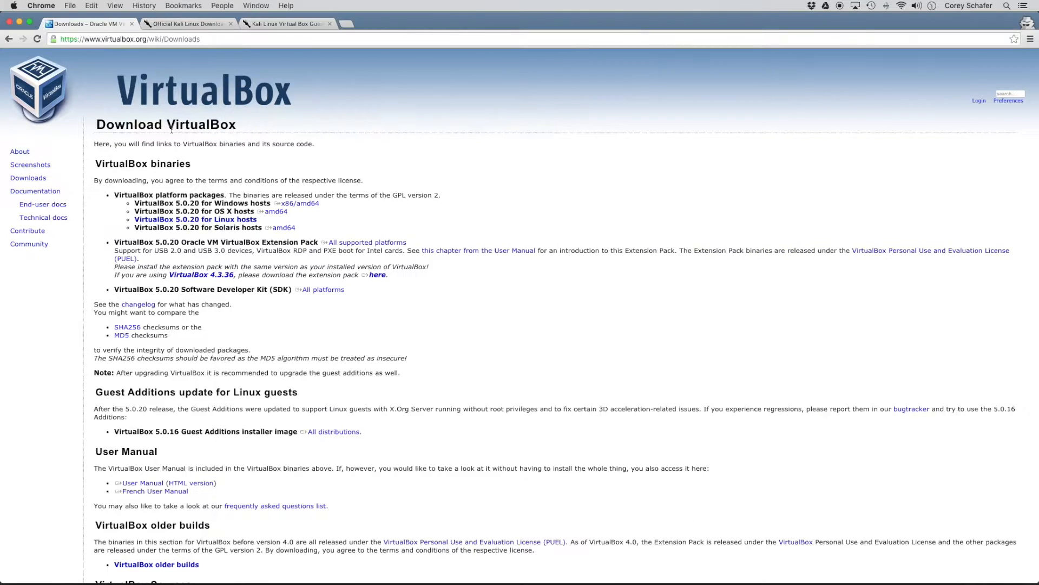
Switch Chrome to the Official Kali Linux Downloads tab
click(187, 24)
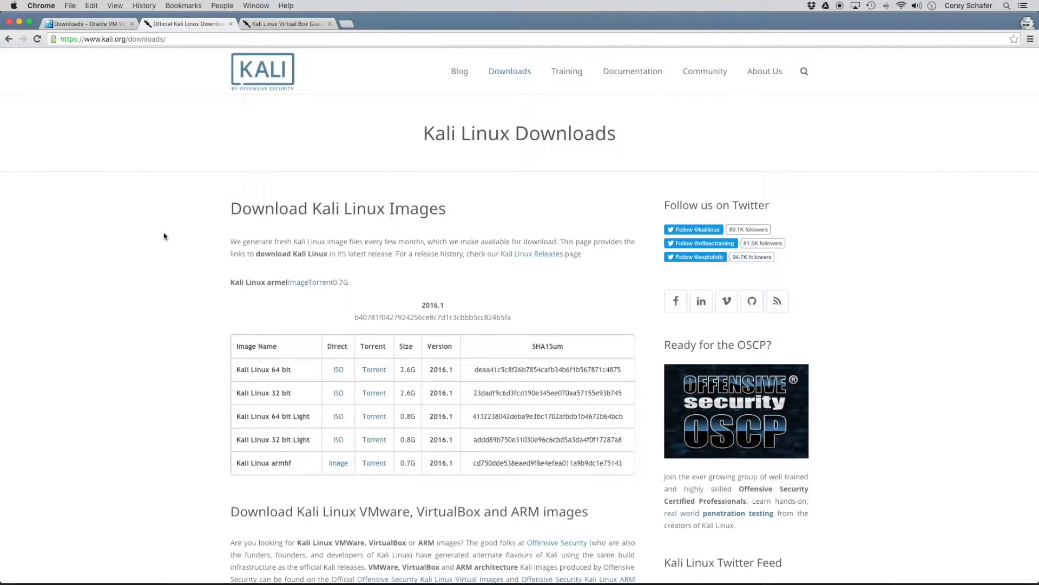
mouse_move(224, 206)
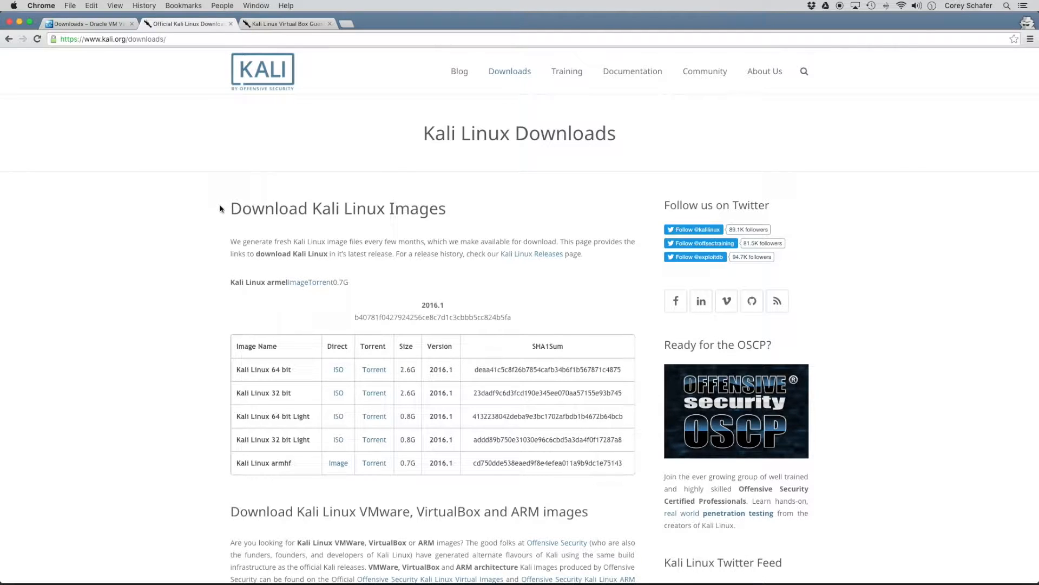
mouse_move(194, 301)
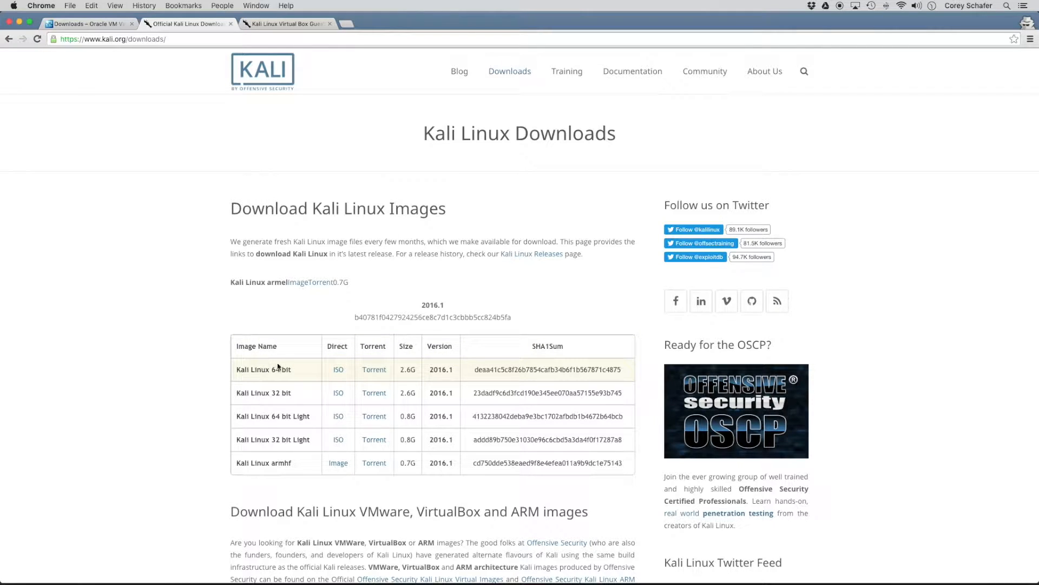
mouse_move(338, 370)
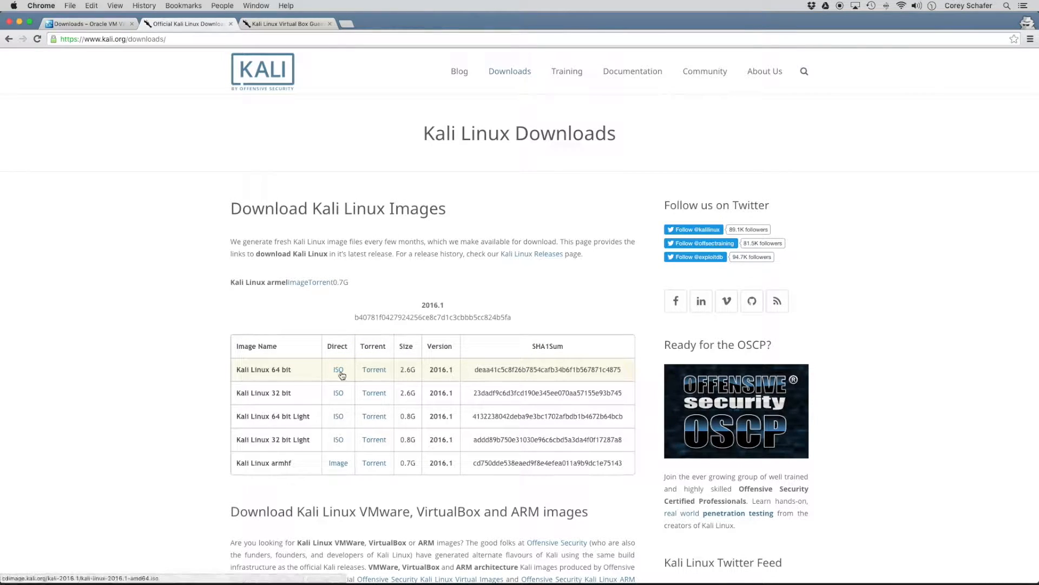
Download the 2.7 GB Kali Linux 64-bit ISO from the Kali Linux Images table
click(338, 369)
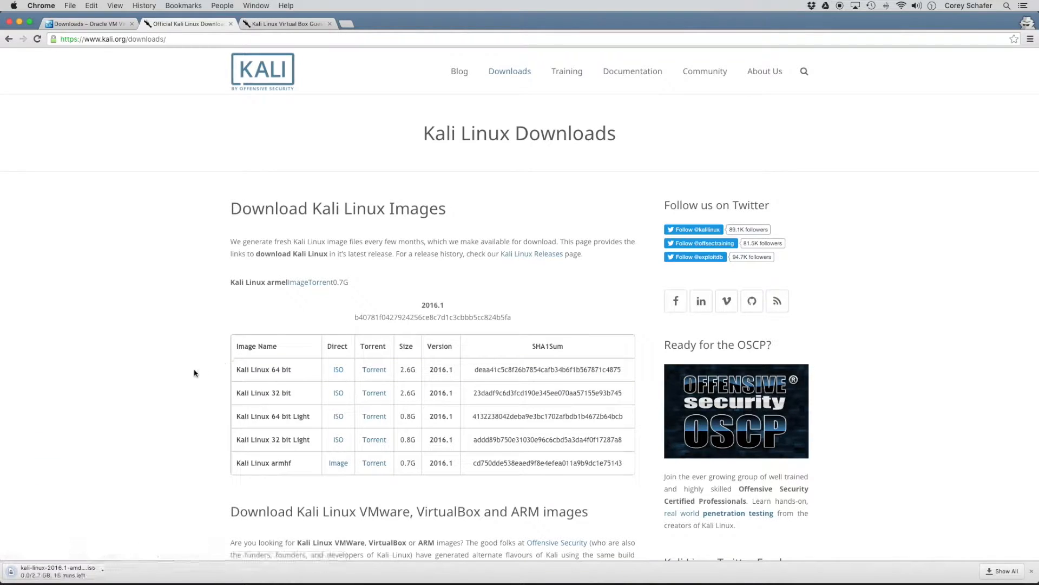
mouse_move(145, 427)
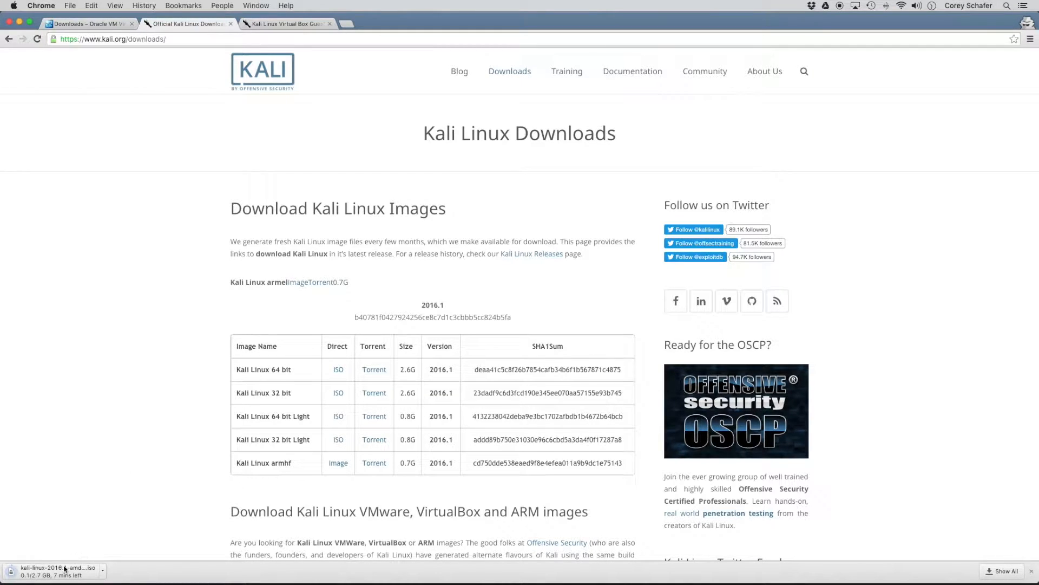
mouse_move(119, 453)
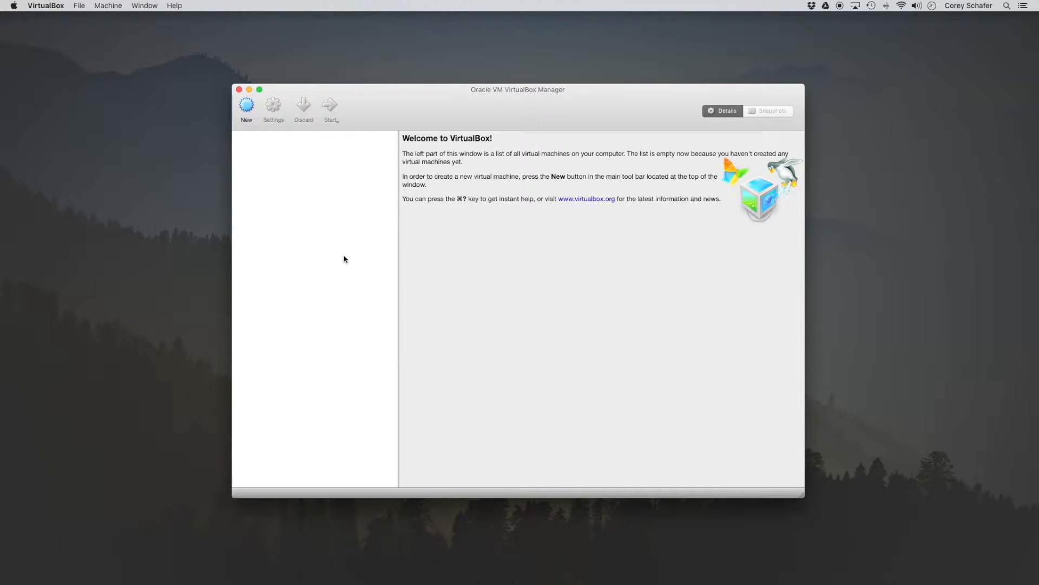
Start a new VM named 'Kali Linux' as Debian (64-bit) and replace its memory with 4096 MB
click(246, 107)
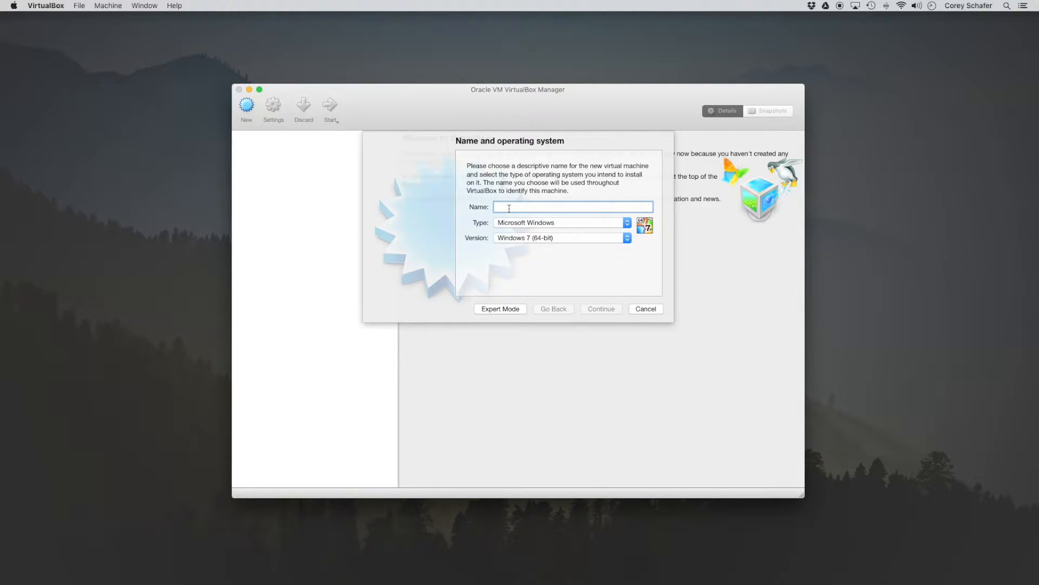
text(Kali Lin)
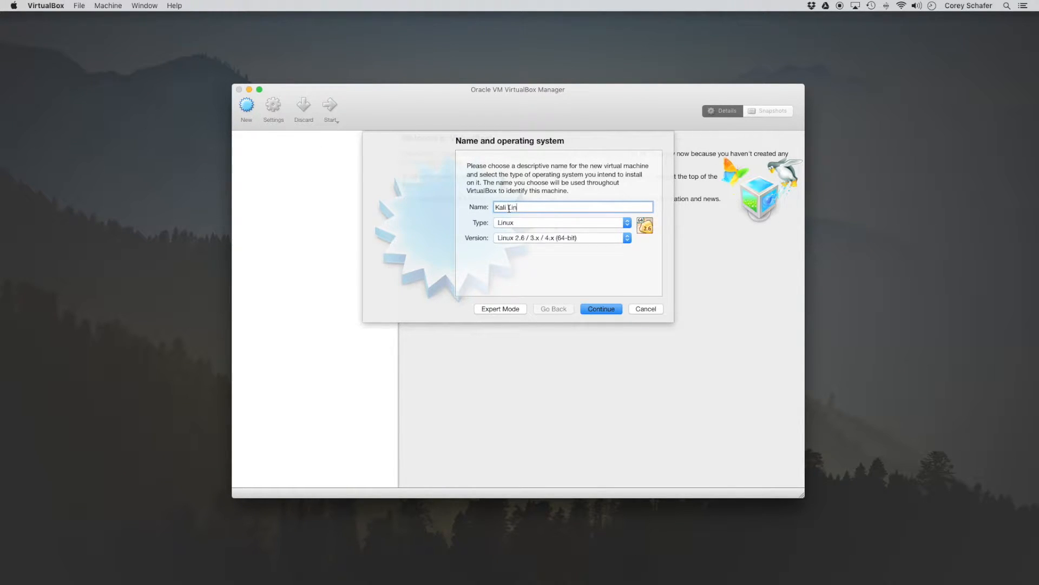
text(ux)
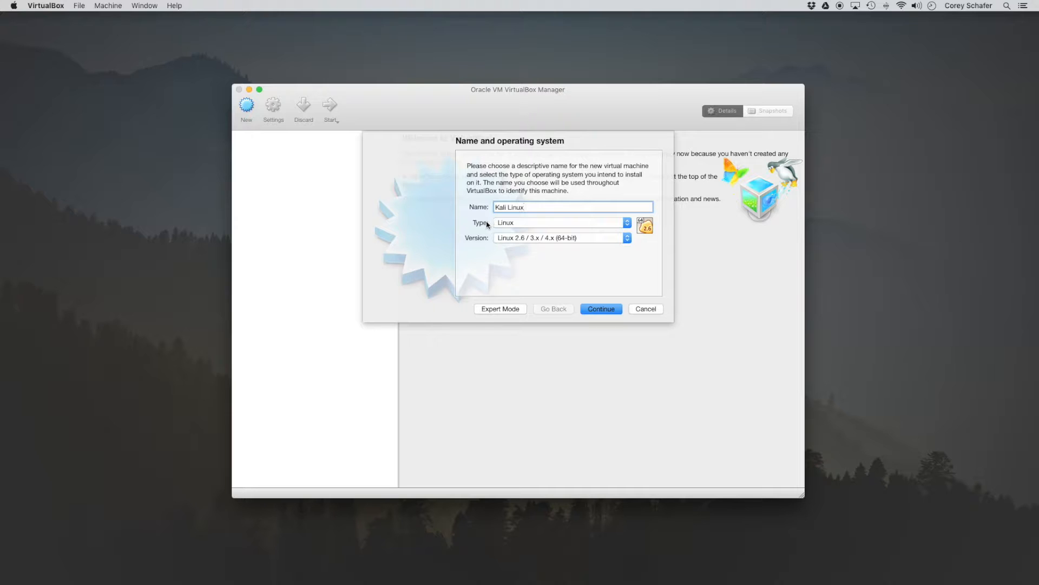
click(626, 237)
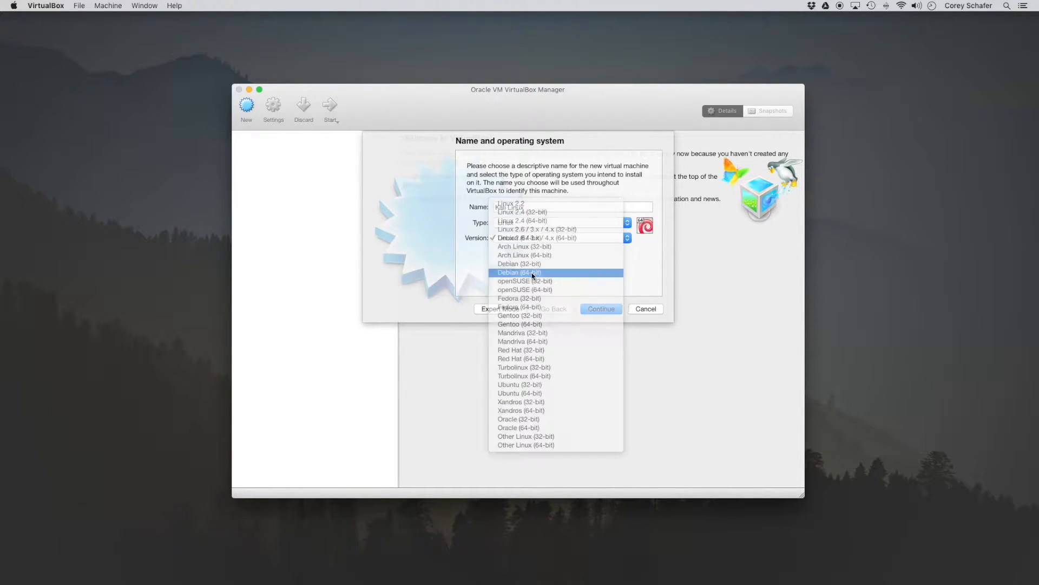
click(600, 308)
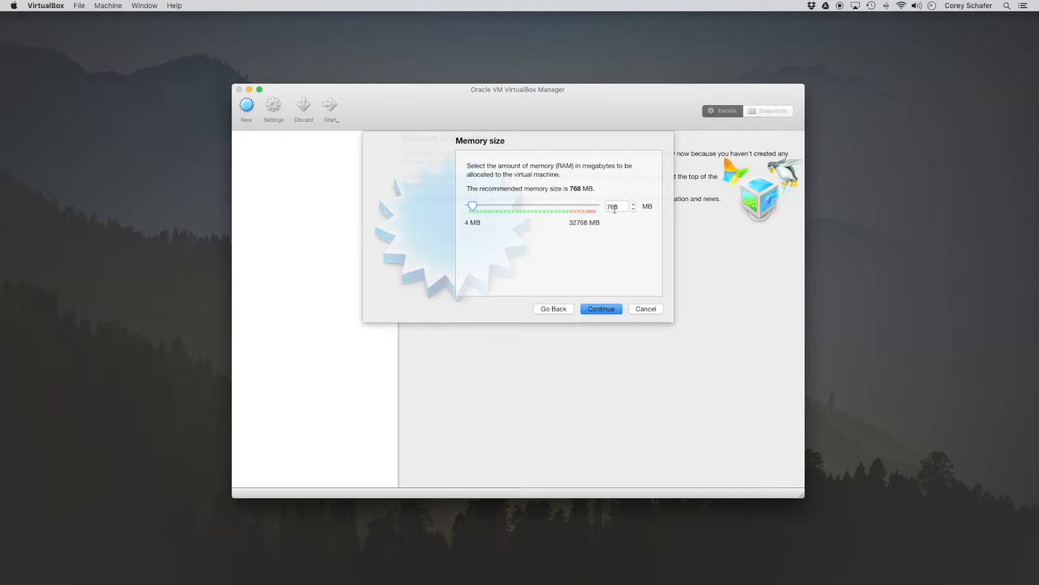
triple_click(612, 207)
text(4096)
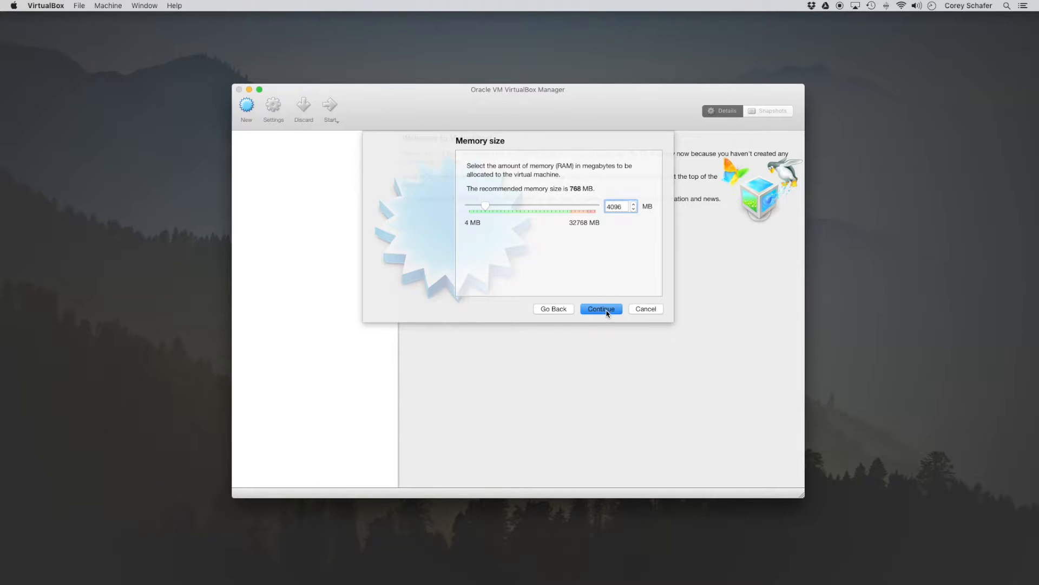
Confirm 4096 MB memory and add a new 20 GB dynamically allocated VDI disk
click(600, 308)
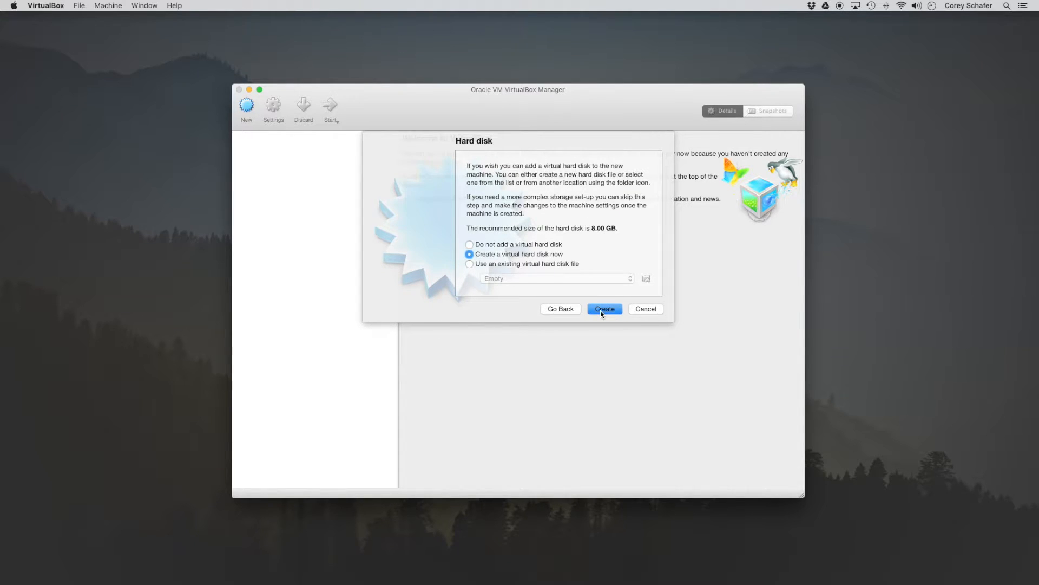
click(603, 308)
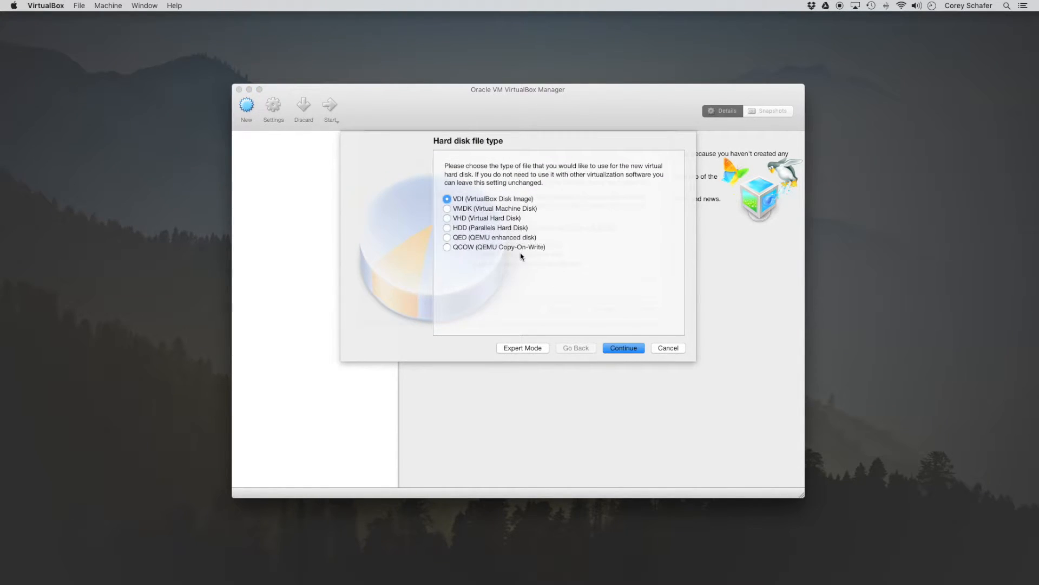
mouse_move(622, 347)
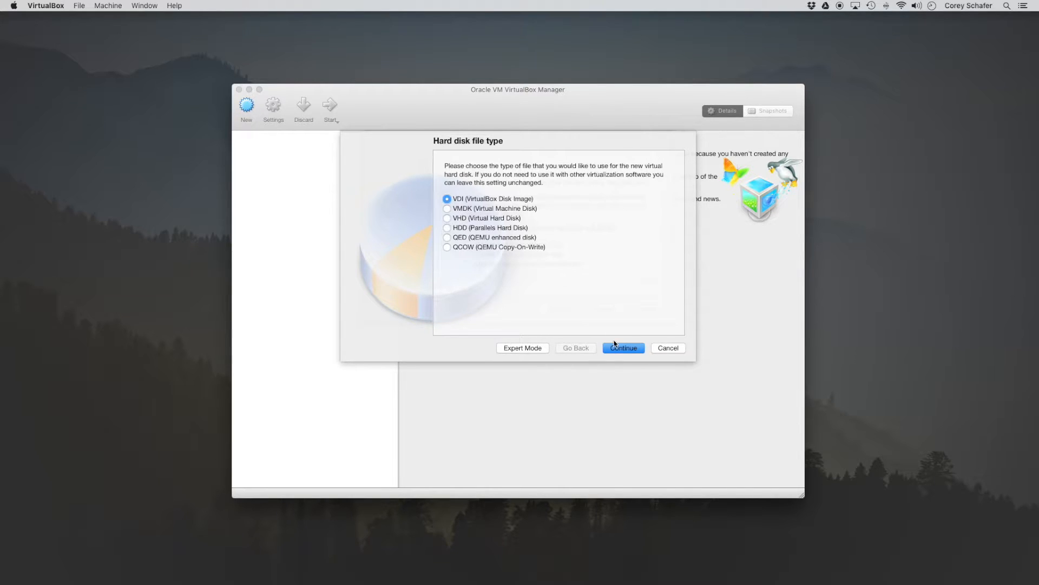
click(623, 348)
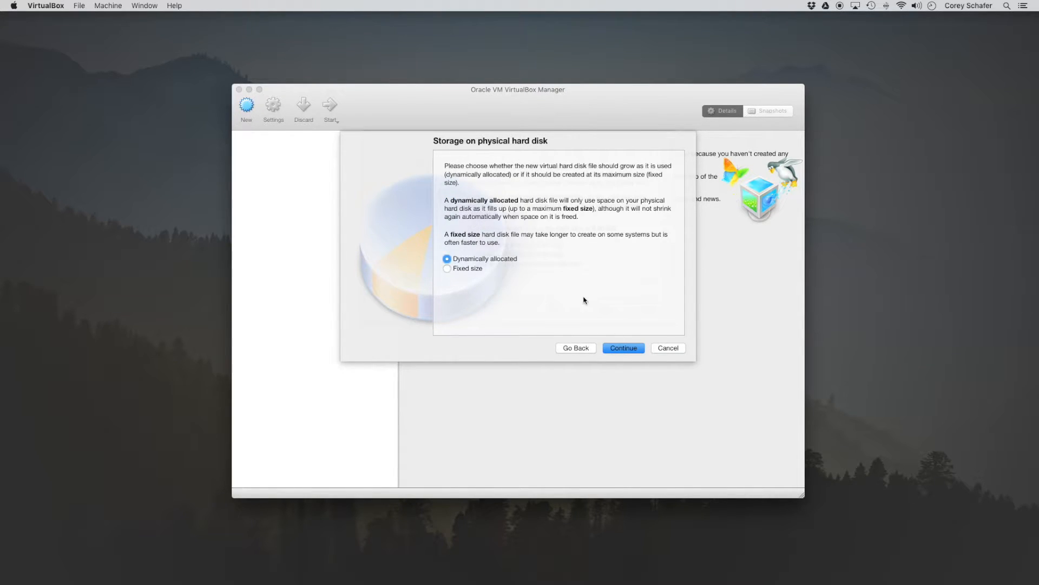
click(622, 348)
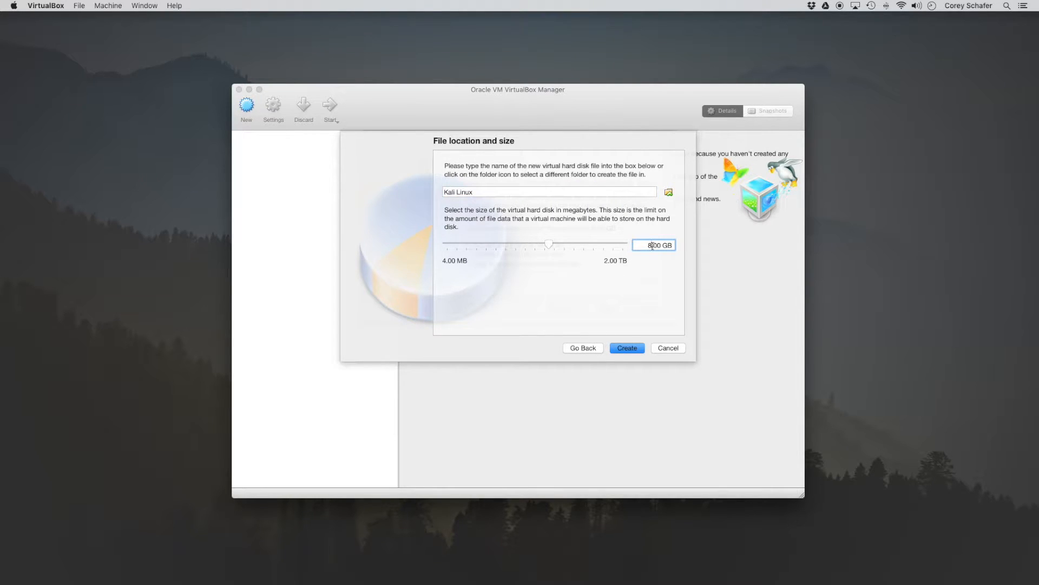
mouse_move(655, 245)
text(20)
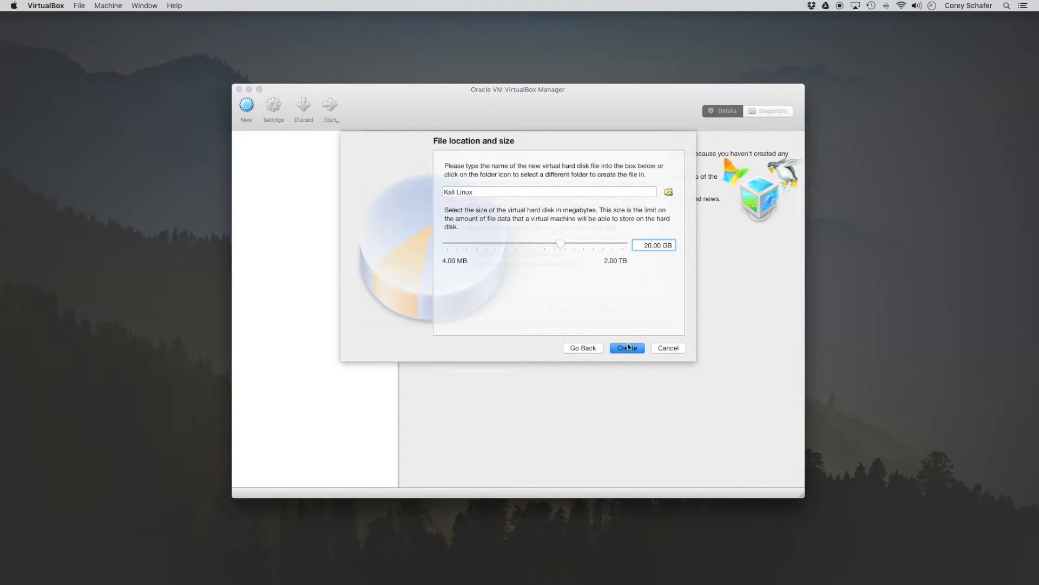
click(625, 348)
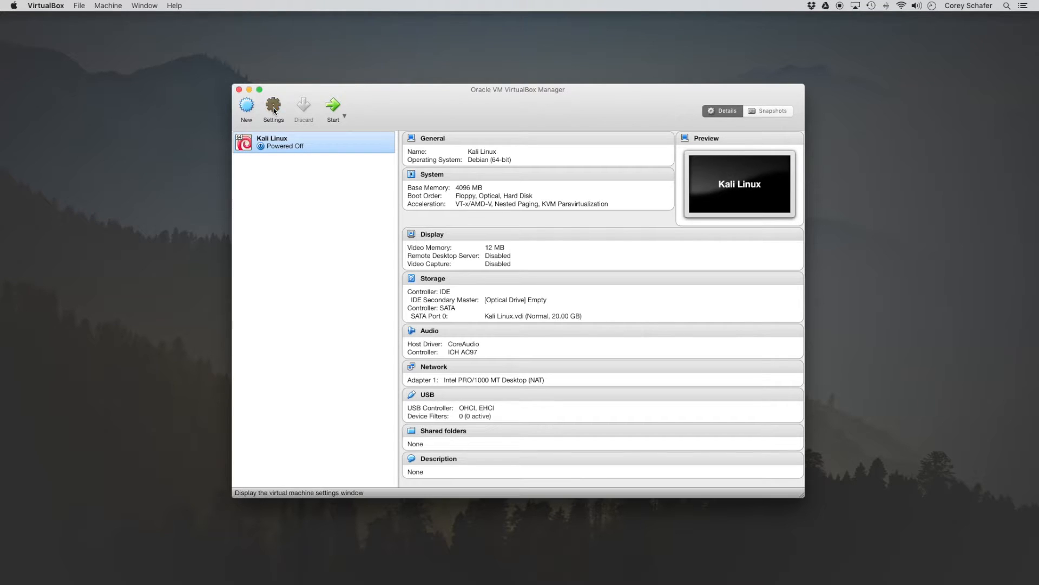
In the Kali Linux machine's Settings, set Display video memory to 128 MB
click(273, 109)
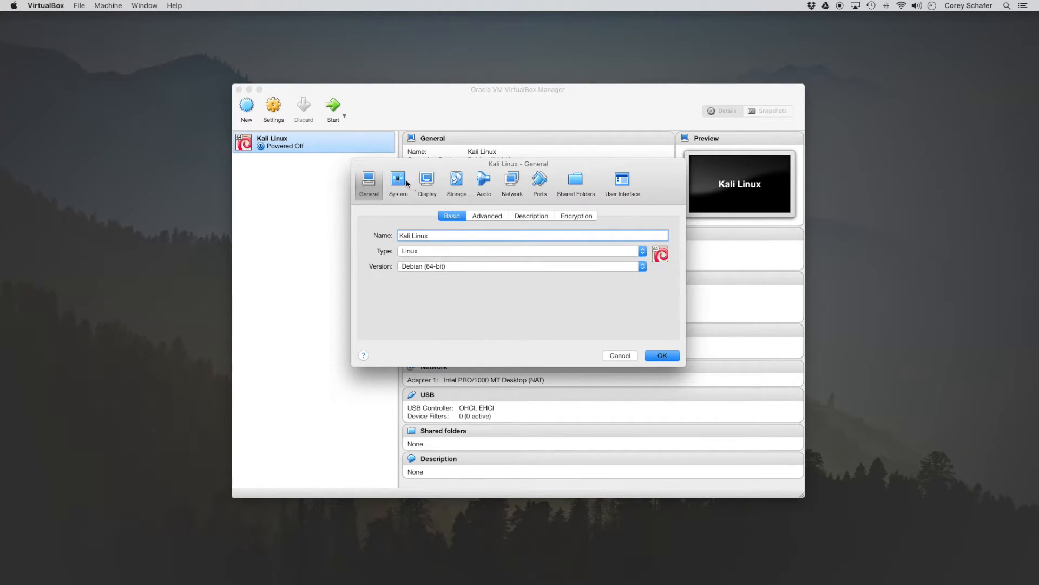
click(398, 182)
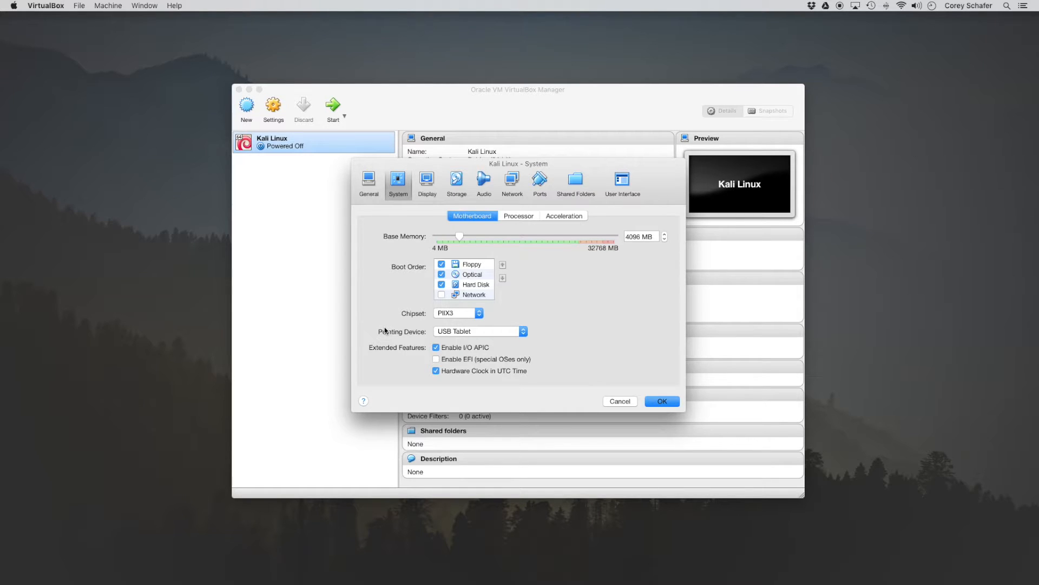
mouse_move(416, 192)
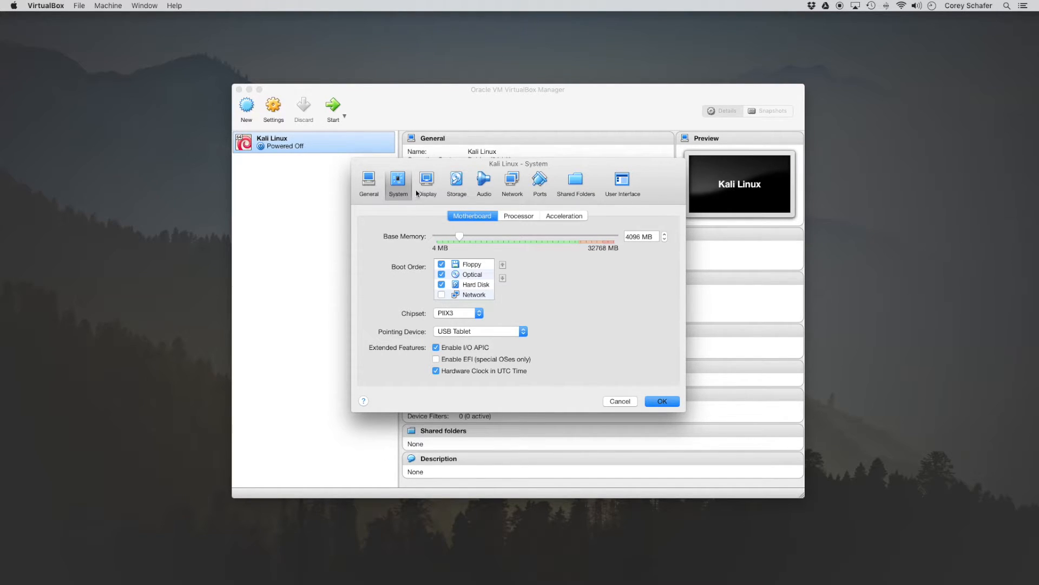
click(426, 183)
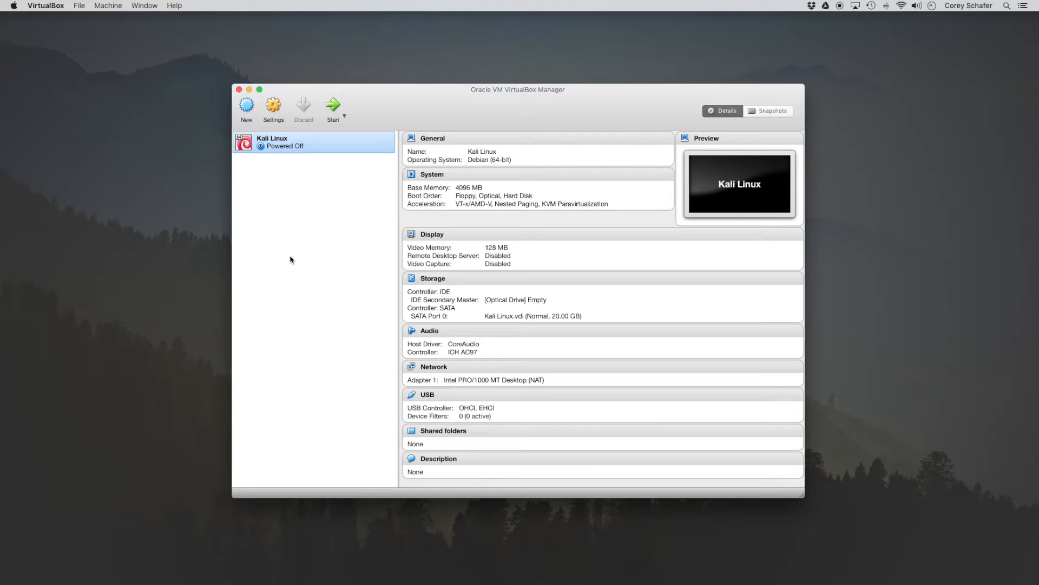
mouse_move(302, 265)
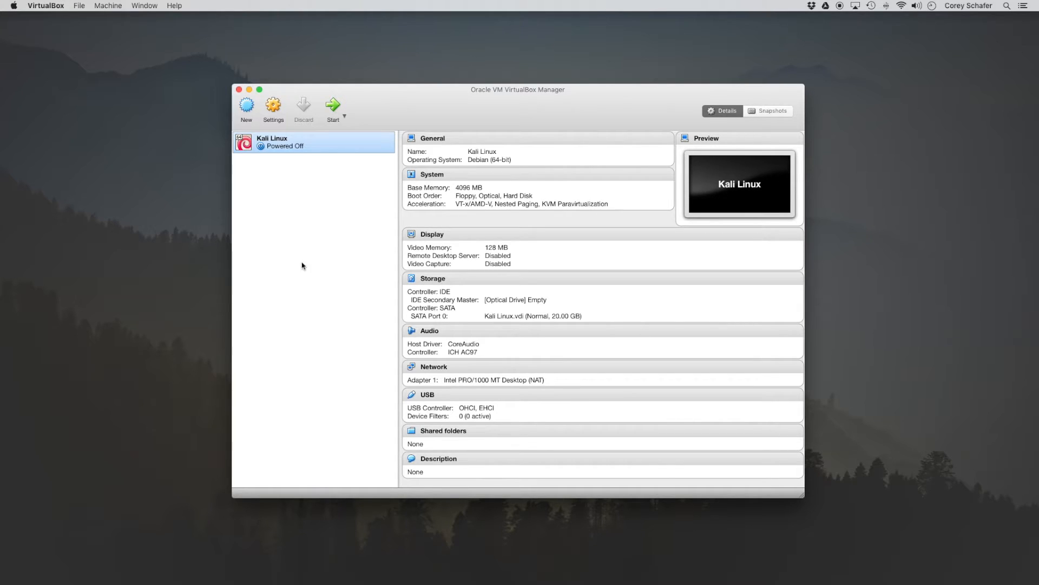
mouse_move(508, 299)
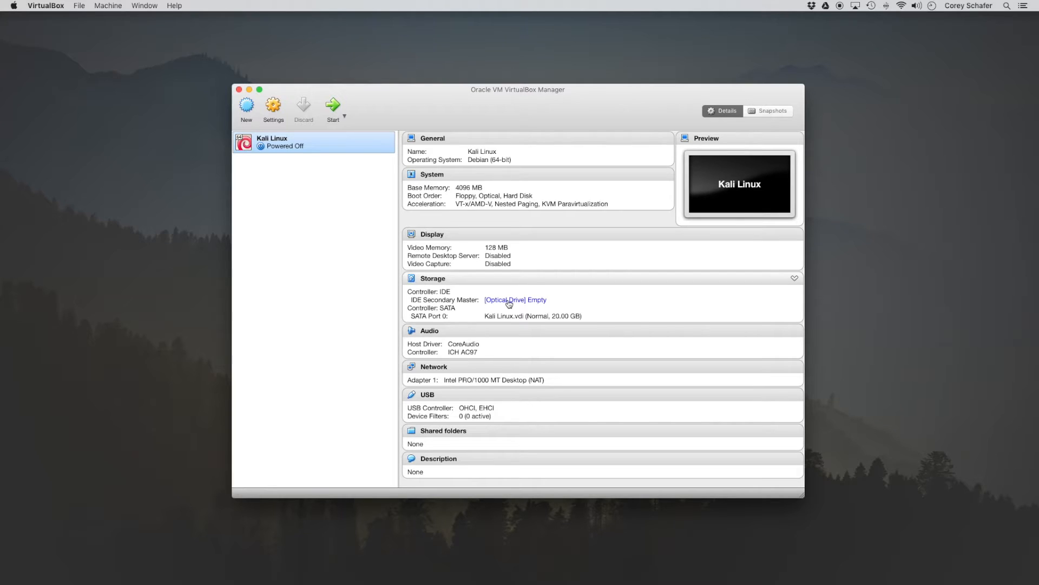
Insert kali-linux-2016.1-amd64.iso into the optical drive and start the Kali Linux VM
click(516, 299)
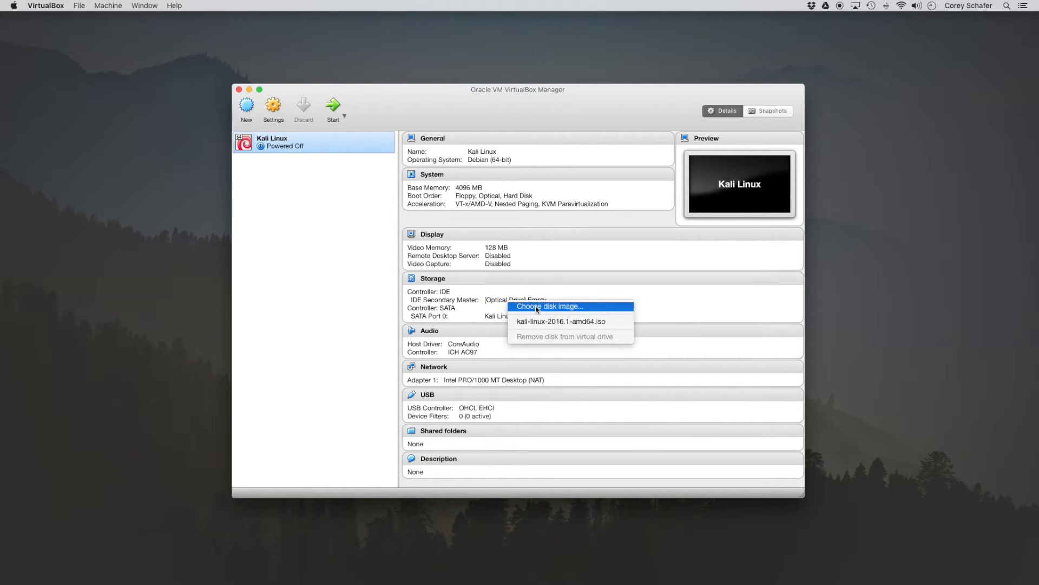
click(551, 305)
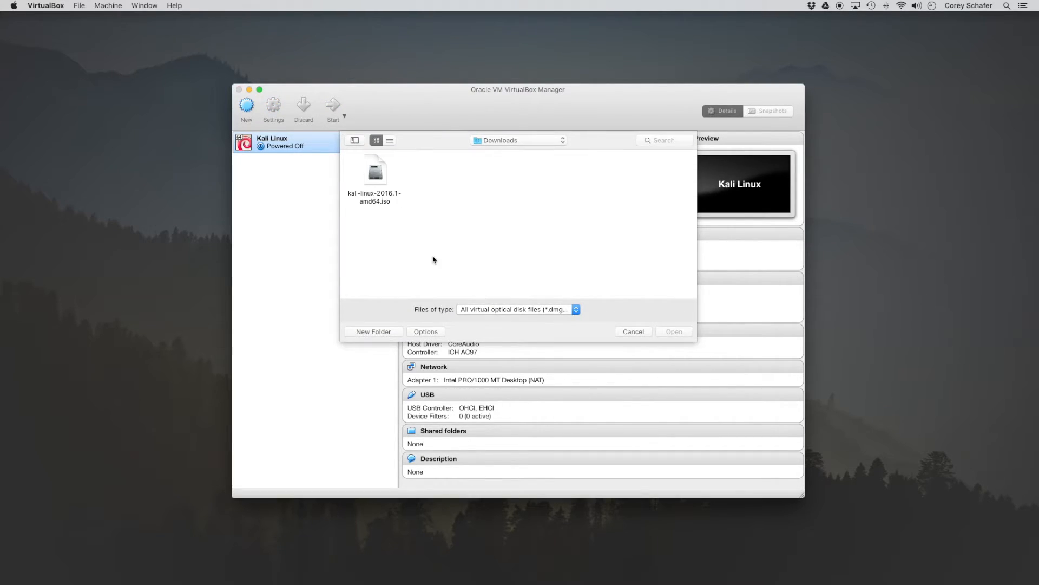
mouse_move(375, 210)
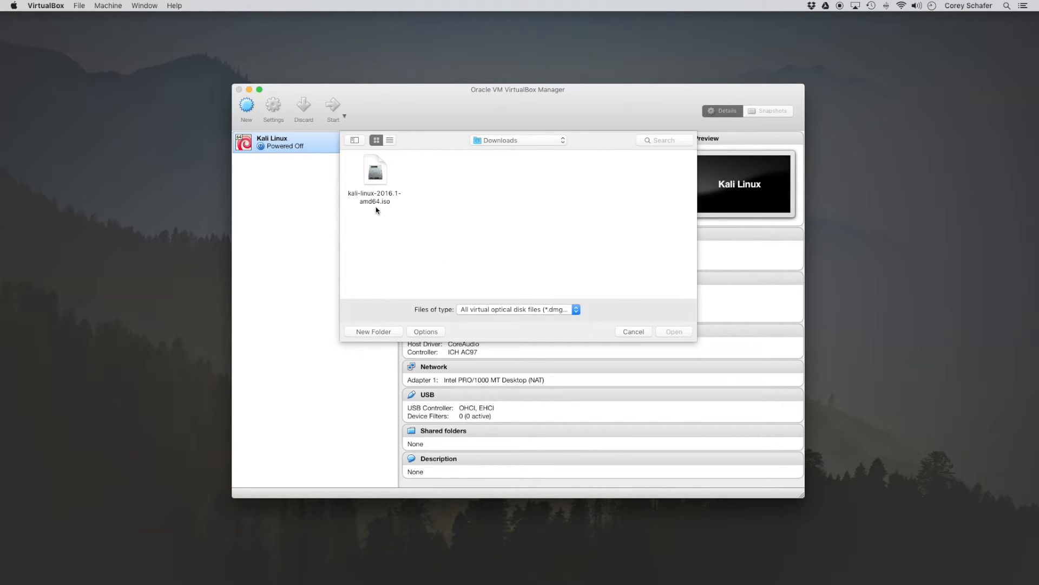
mouse_move(478, 193)
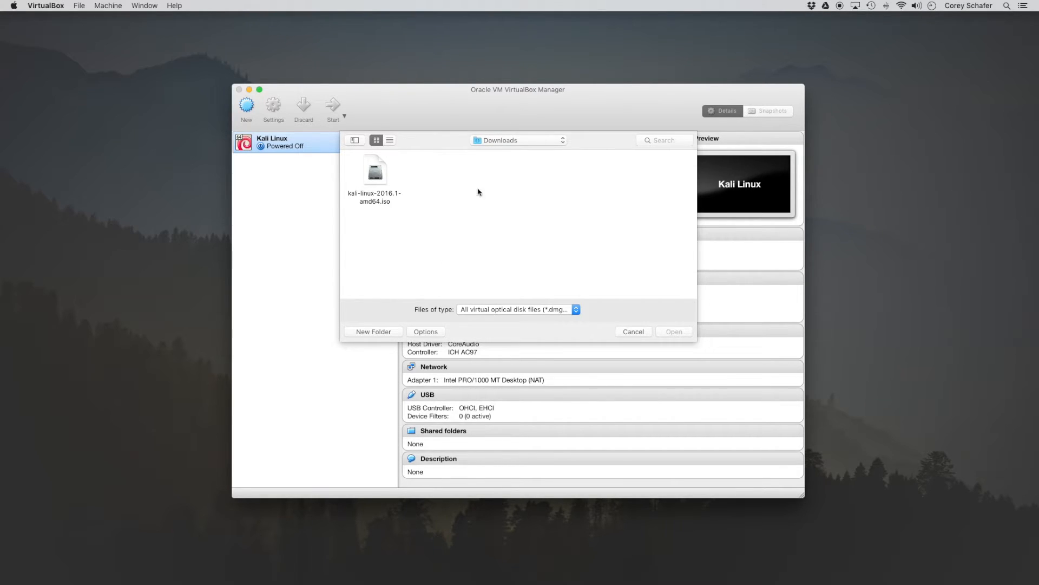
click(375, 169)
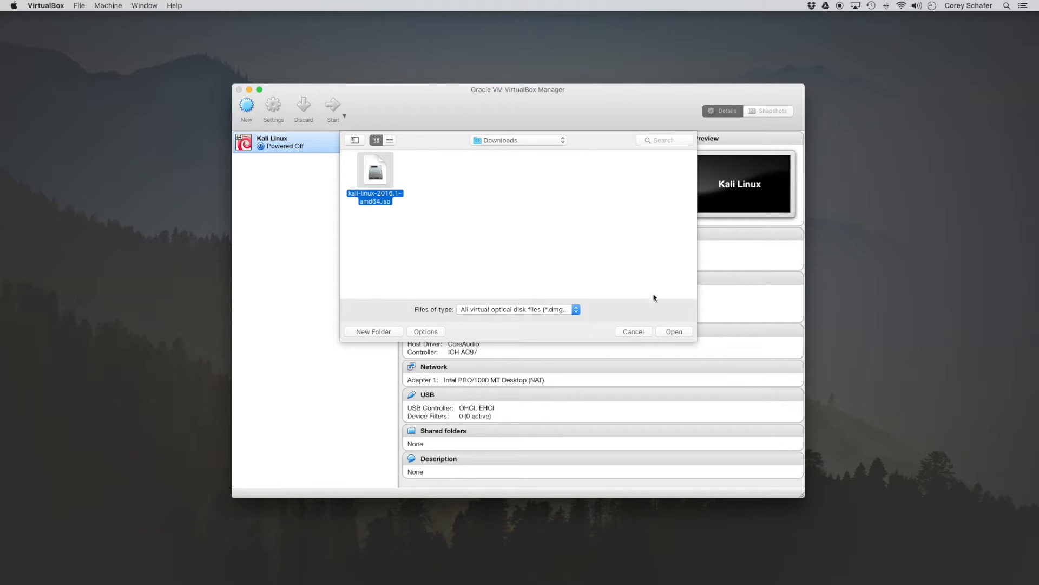
click(674, 331)
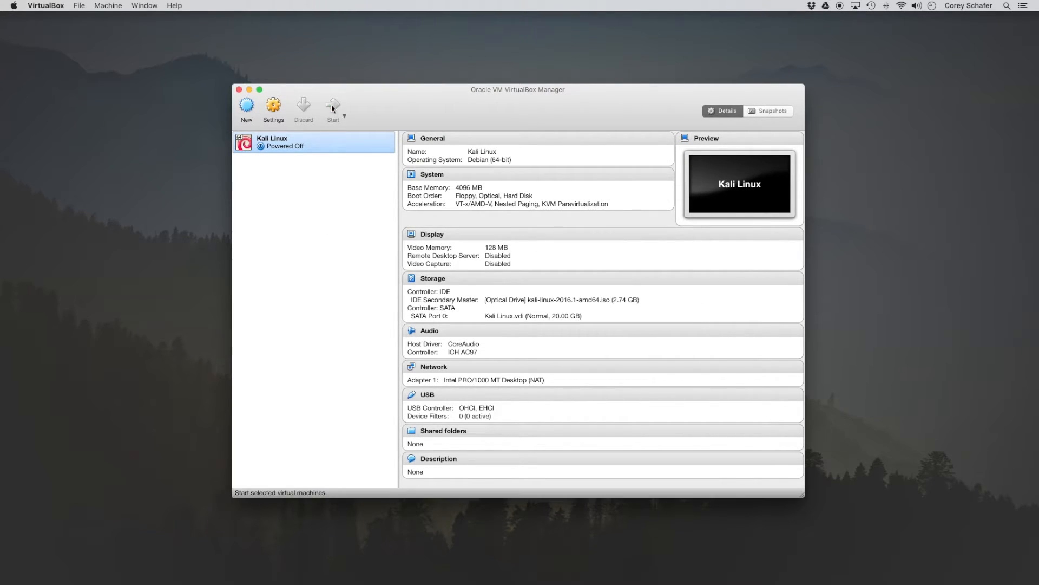
click(333, 106)
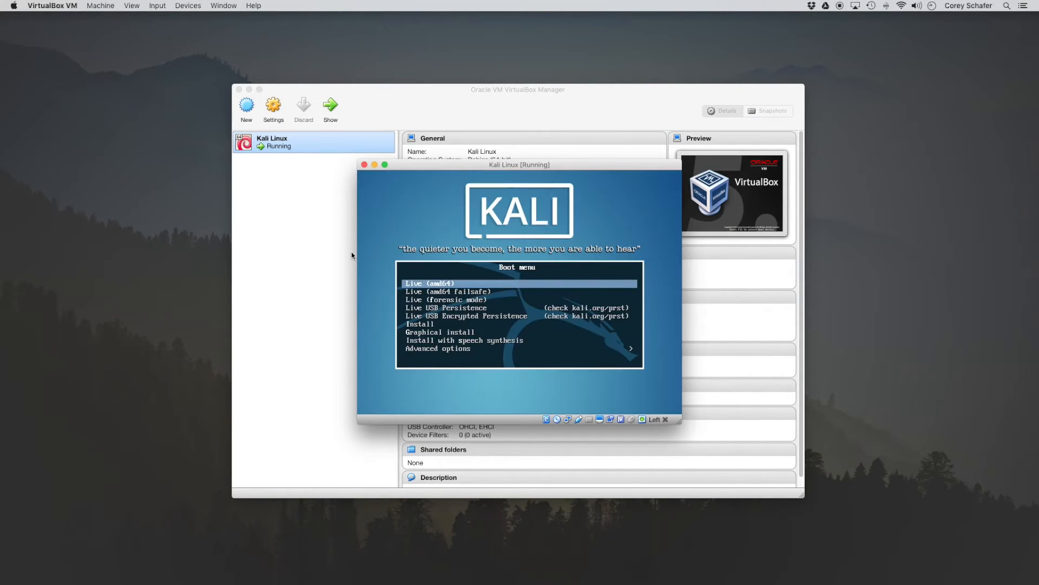
Launch the installer with English, US keymap, blank domain, root password and Mountain time zone
key(Down)
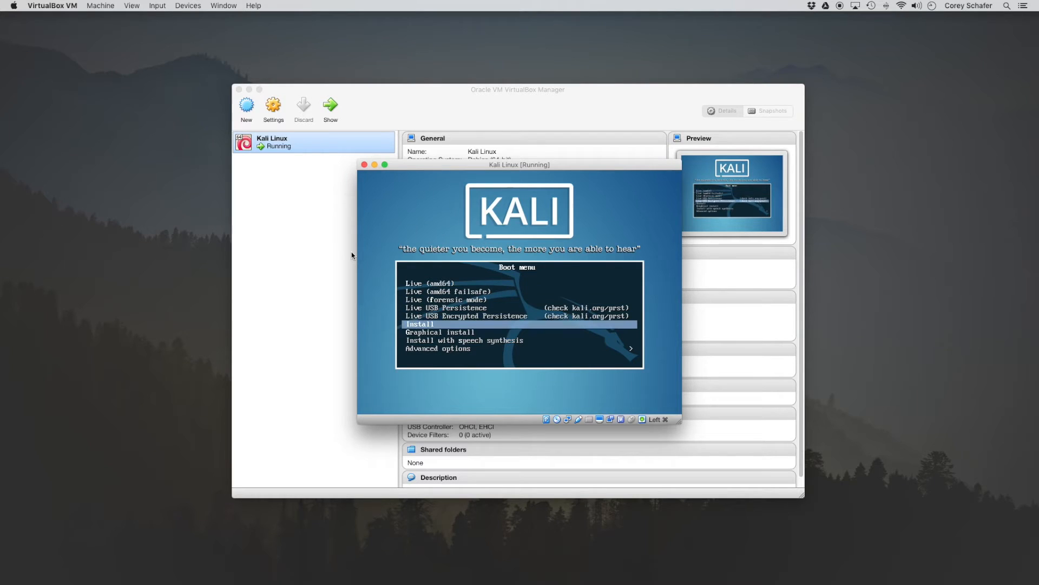
key(Return)
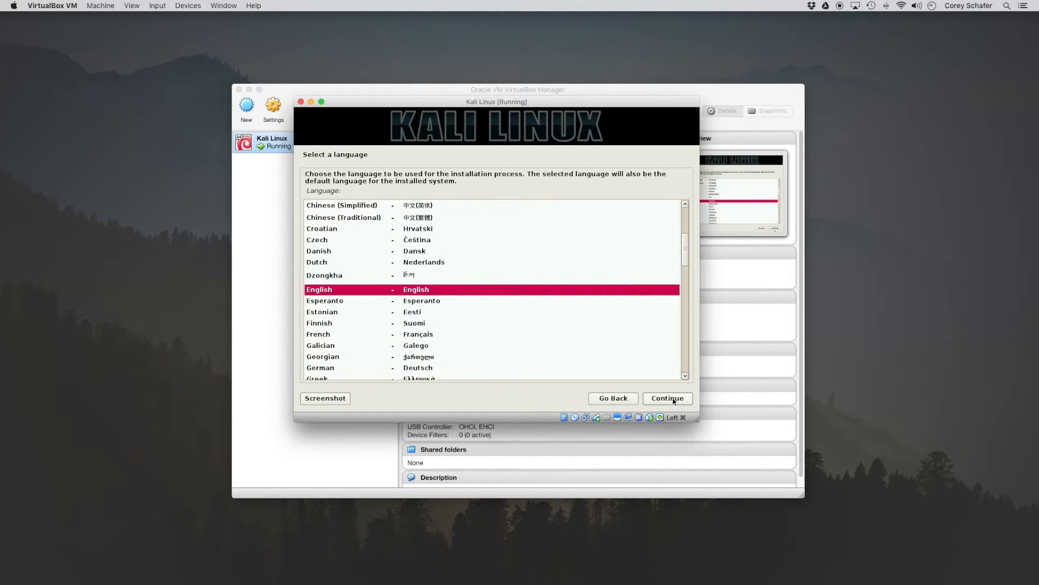
click(667, 398)
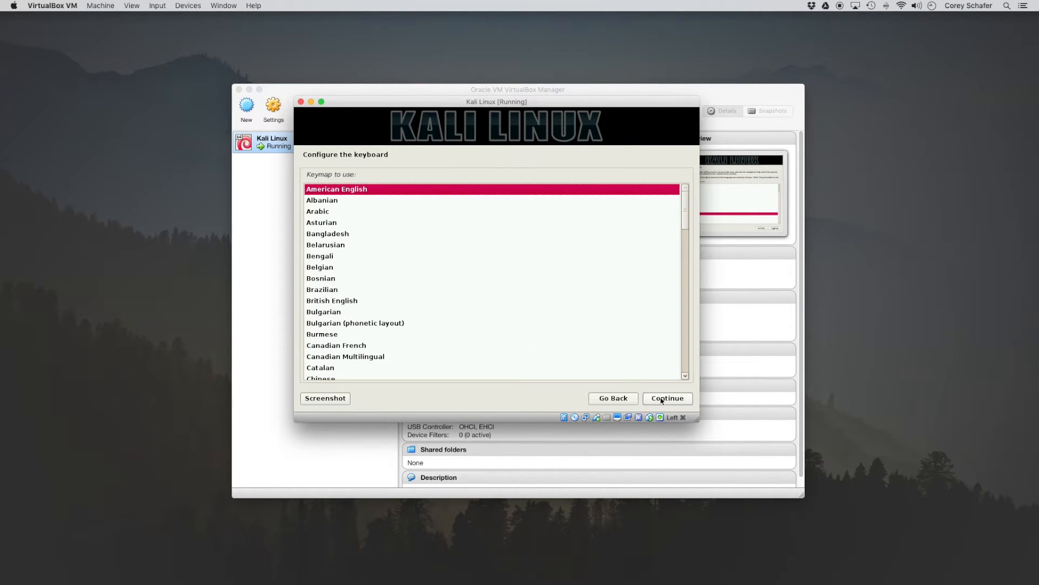
click(666, 398)
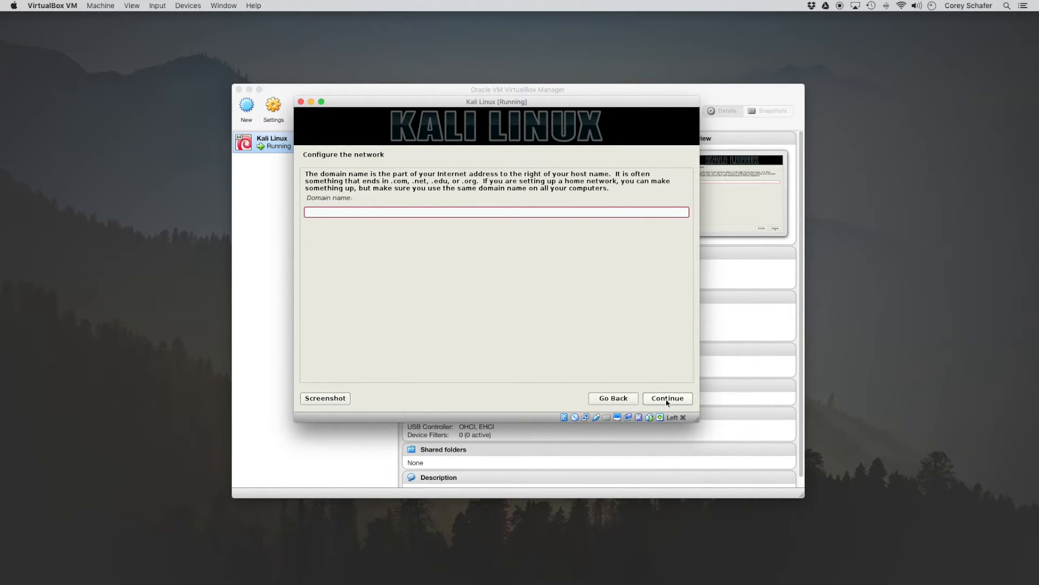
click(667, 398)
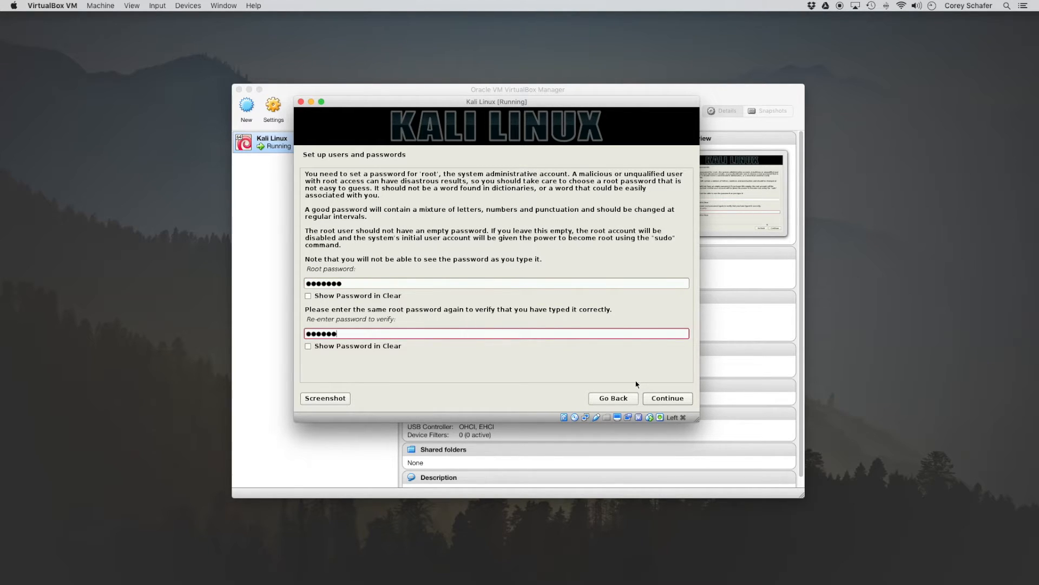
click(667, 398)
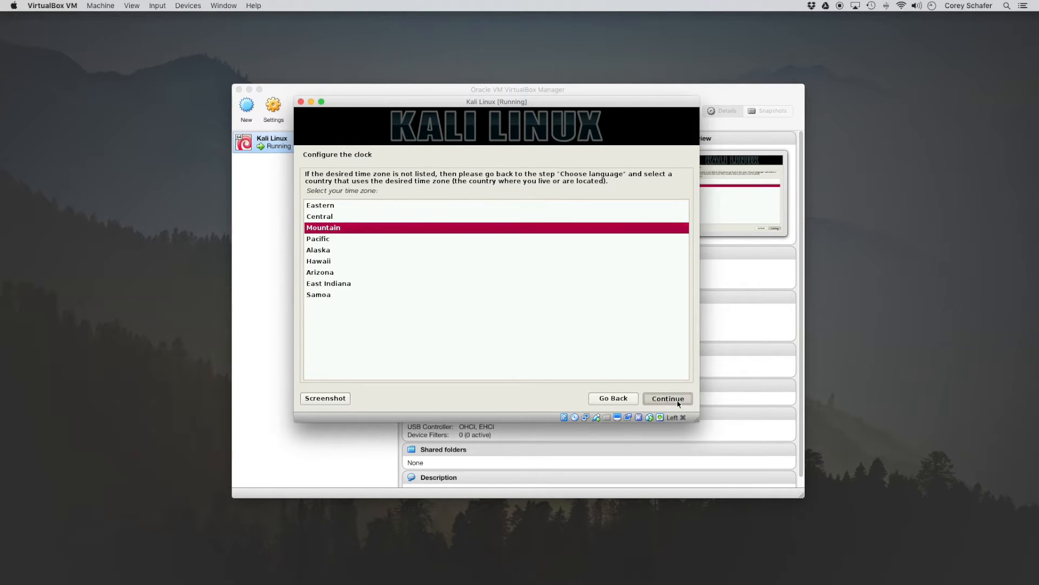
click(667, 398)
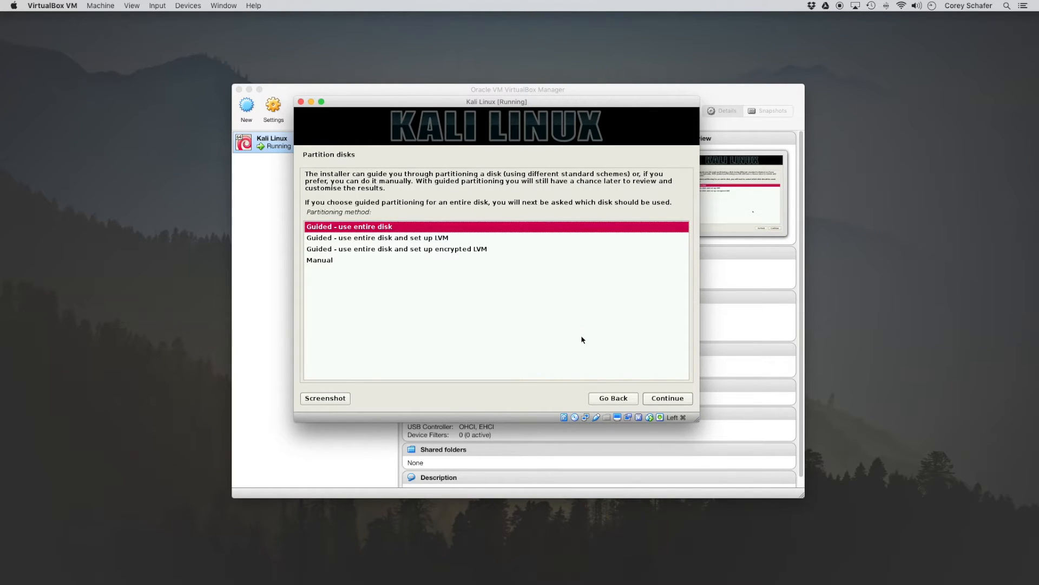
Partition the entire 21.5 GB disk as one partition and write the changes
click(667, 398)
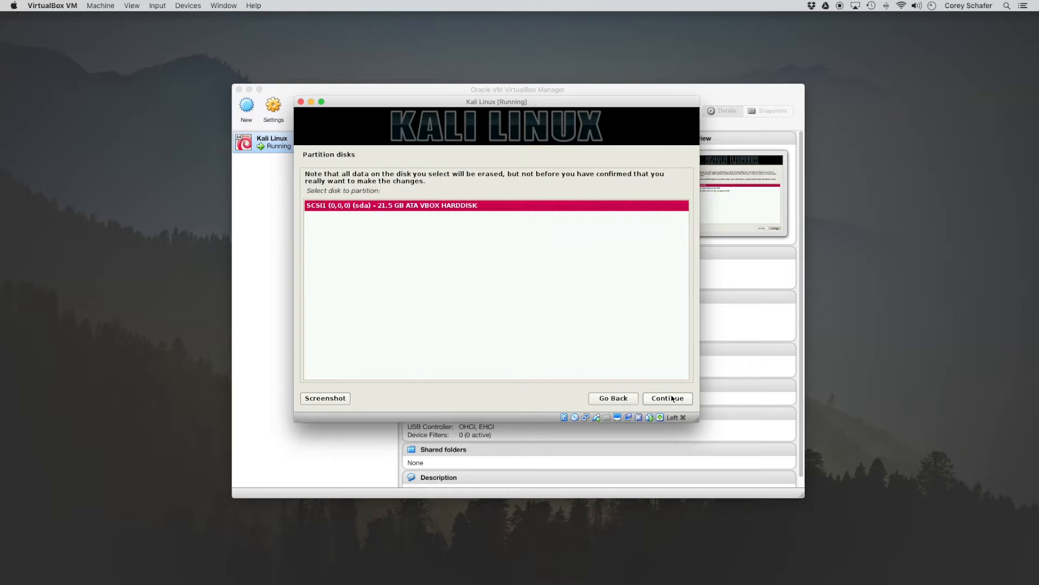
click(667, 398)
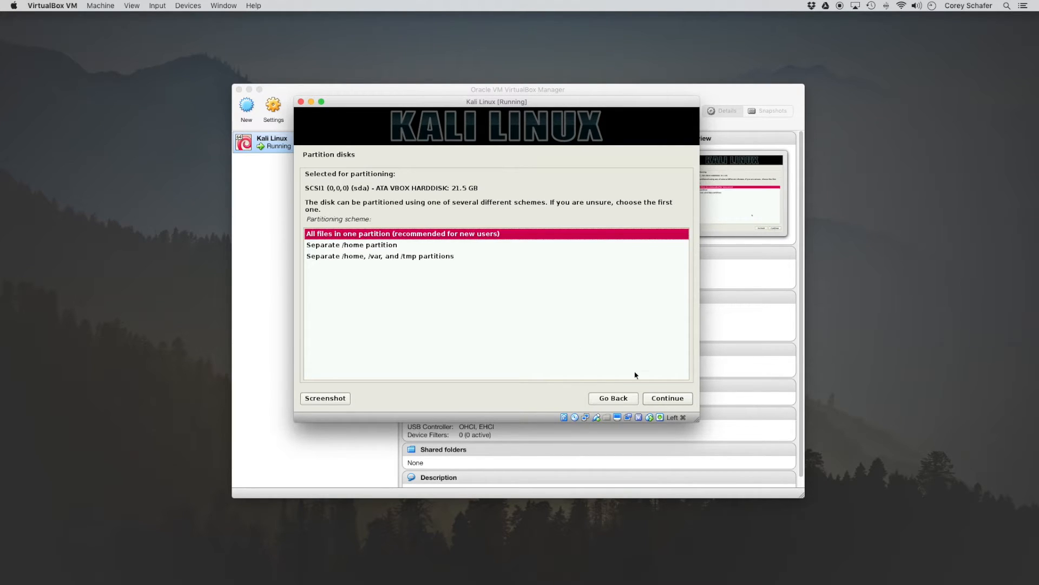
click(667, 398)
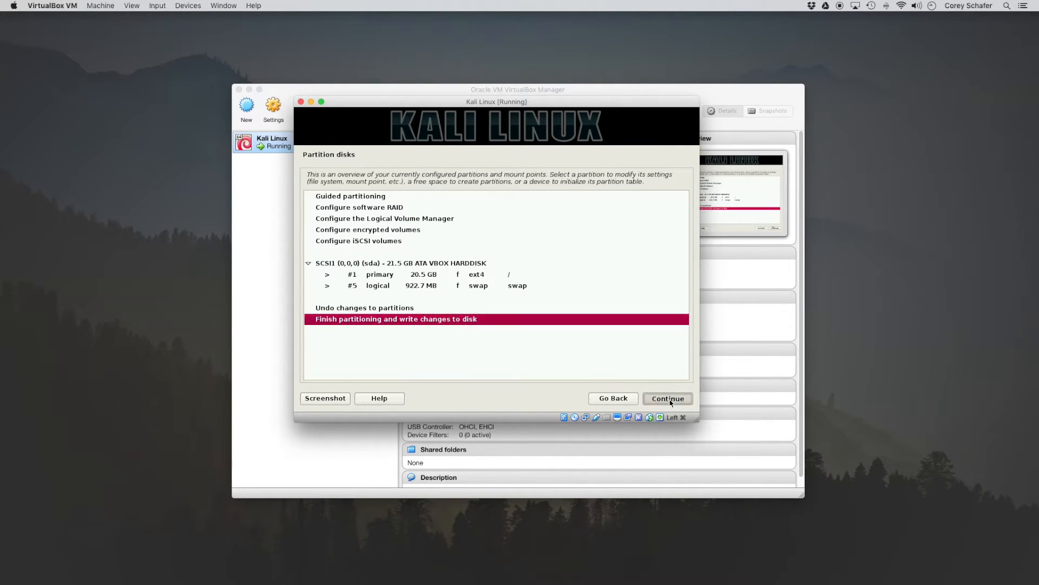
click(667, 397)
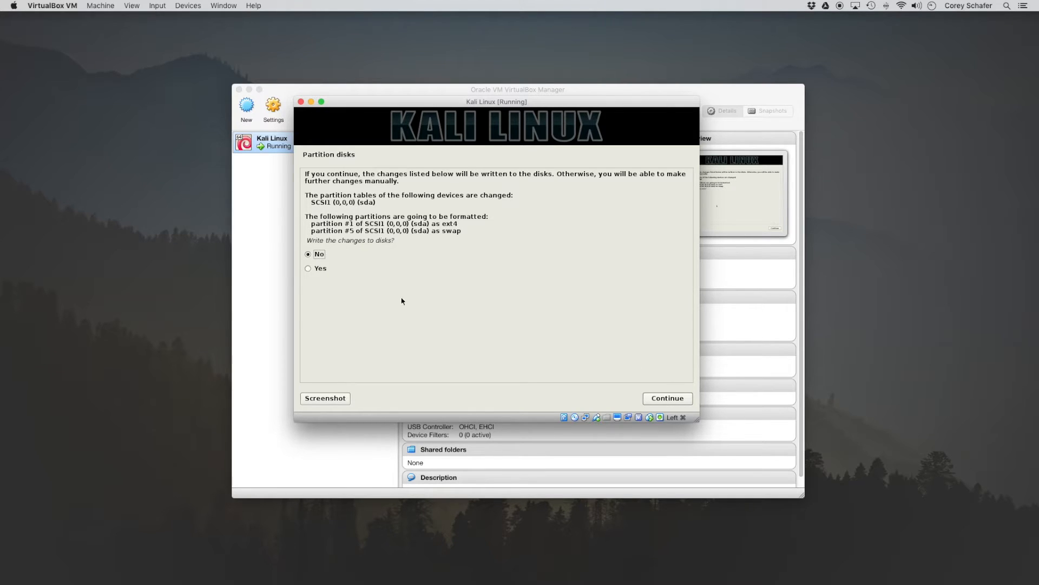
click(308, 268)
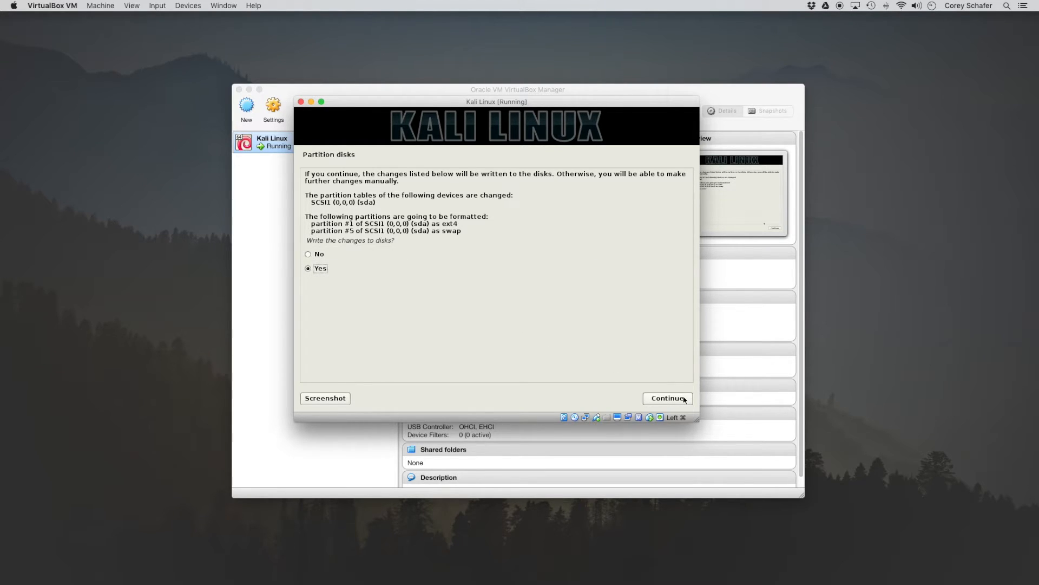
click(667, 398)
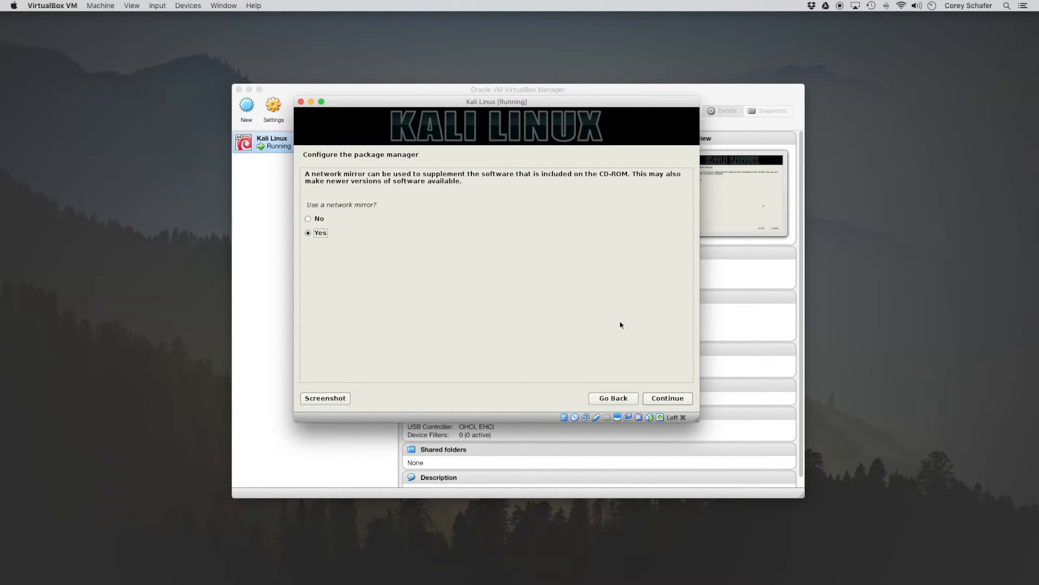
Use a network mirror without proxy, install GRUB on /dev/sda, and finish with a reboot
click(667, 398)
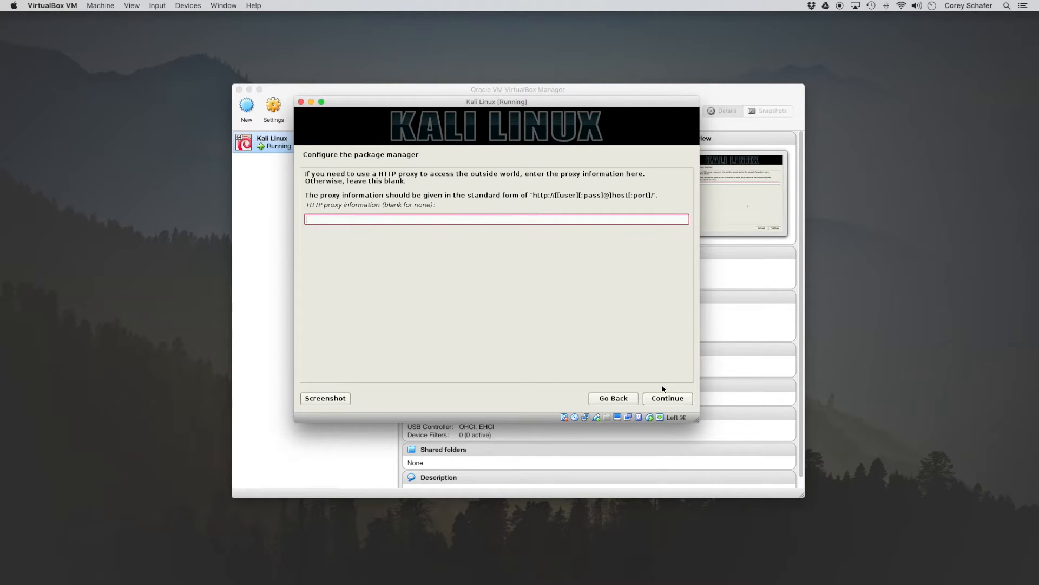
click(666, 398)
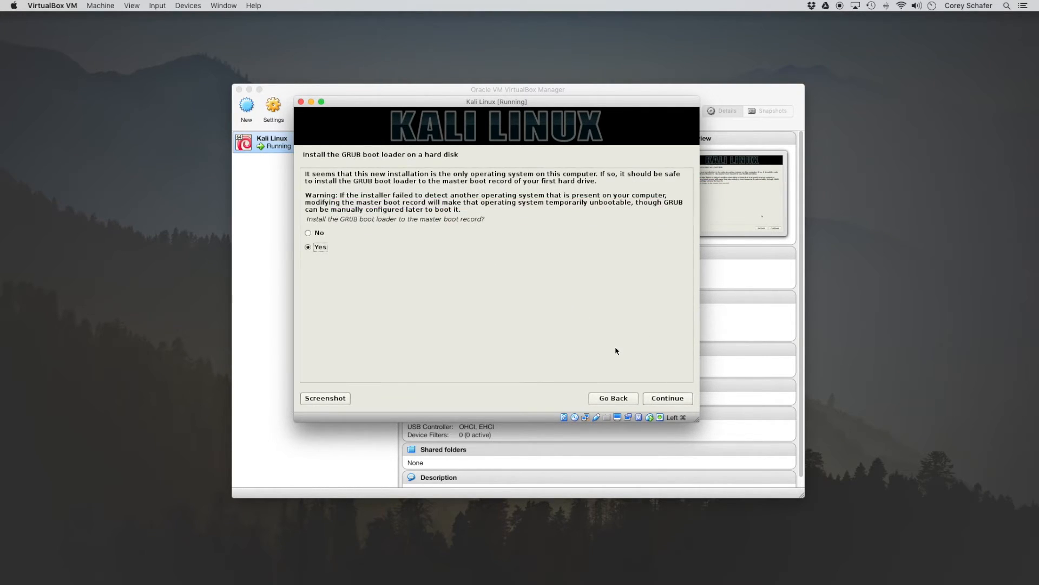
click(667, 398)
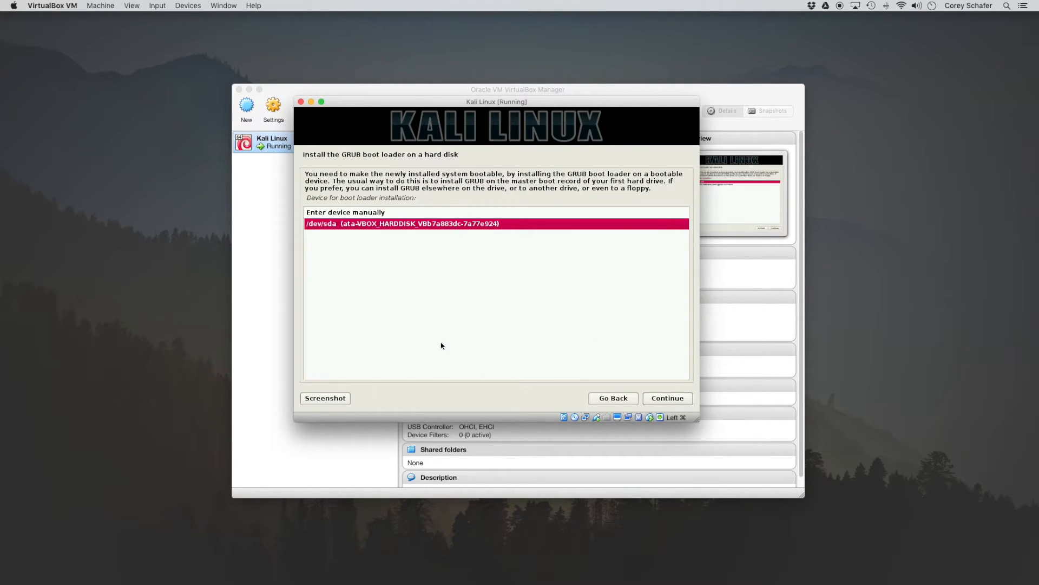
click(667, 398)
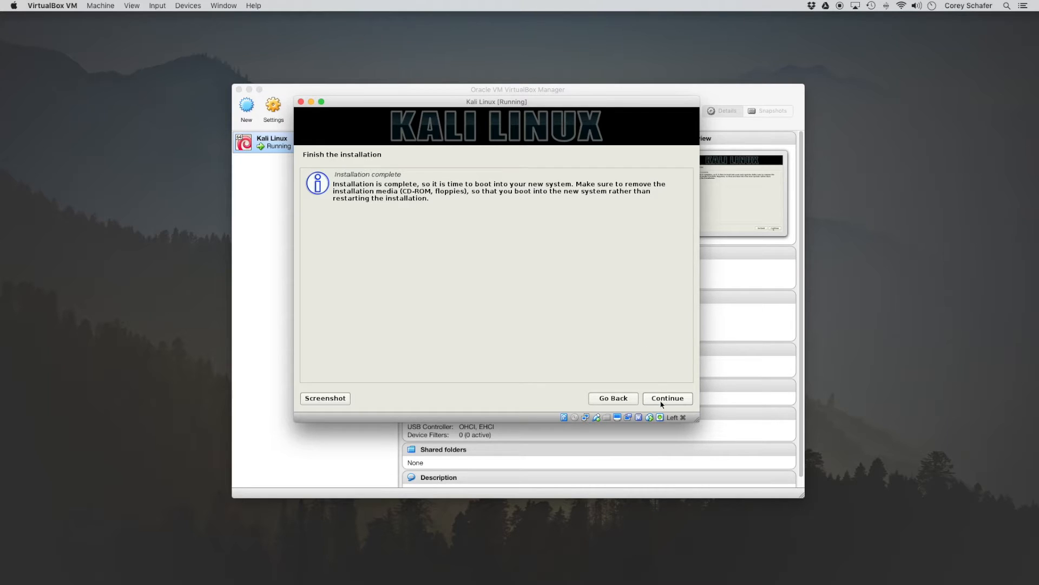
click(667, 398)
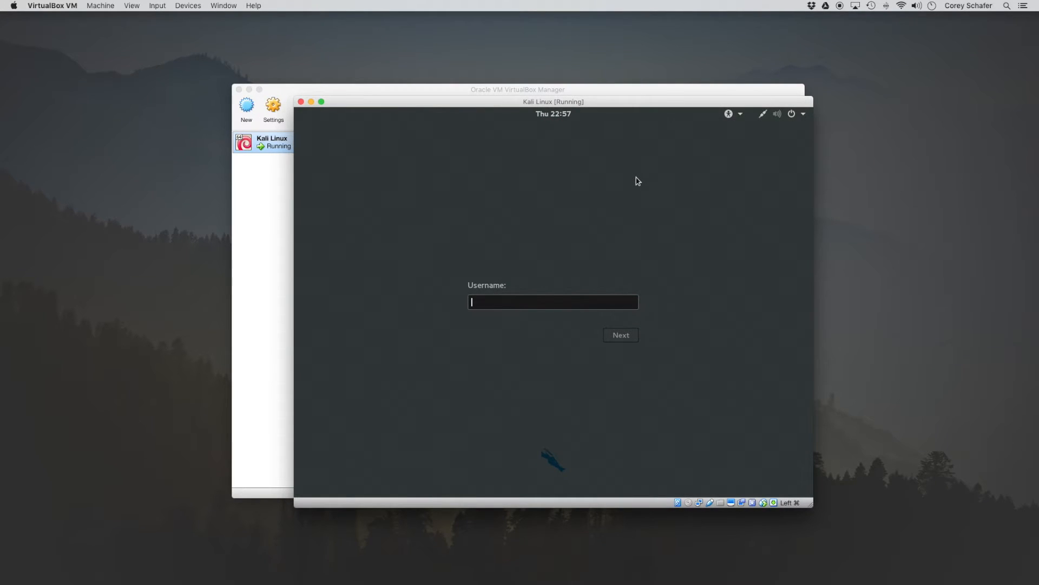
mouse_move(581, 142)
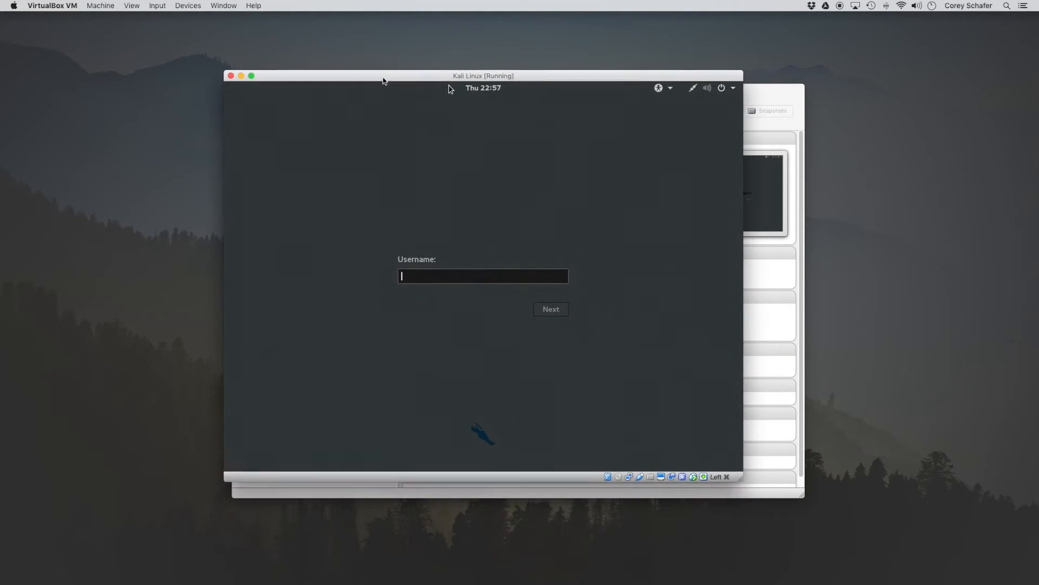
Log in to Kali with username 'root' and the root password
text(roo)
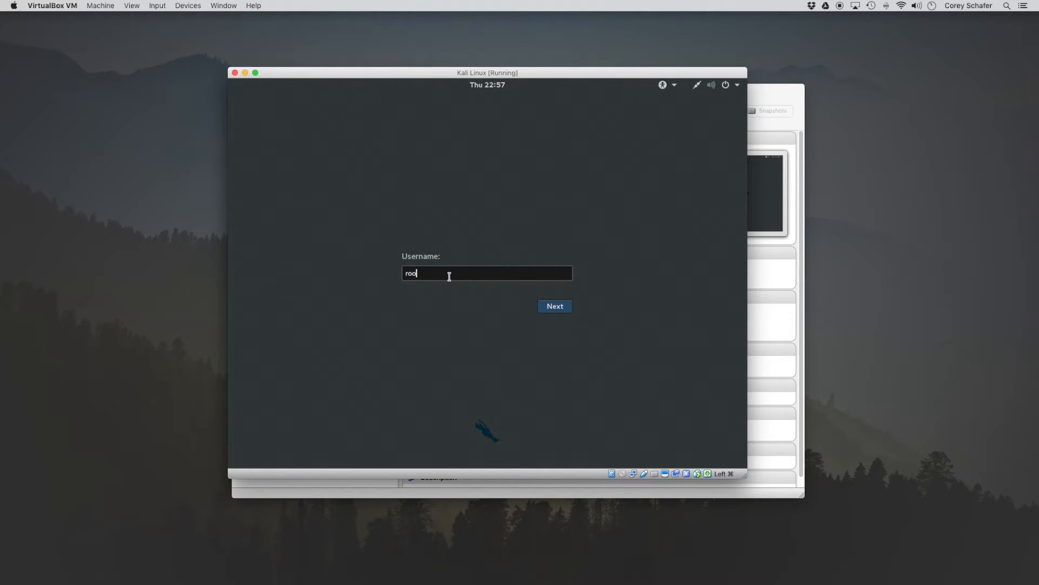
click(555, 305)
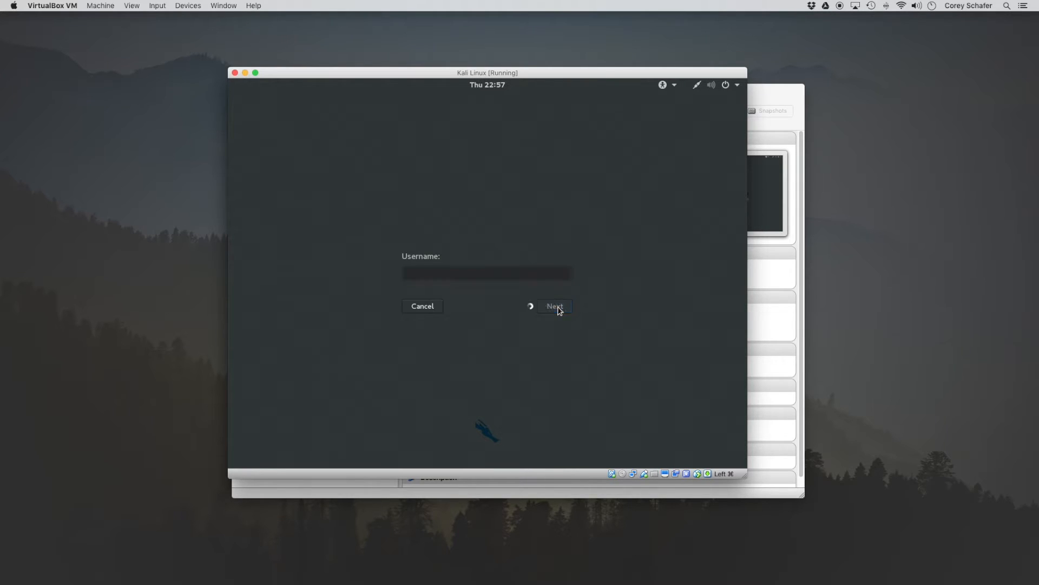
click(553, 305)
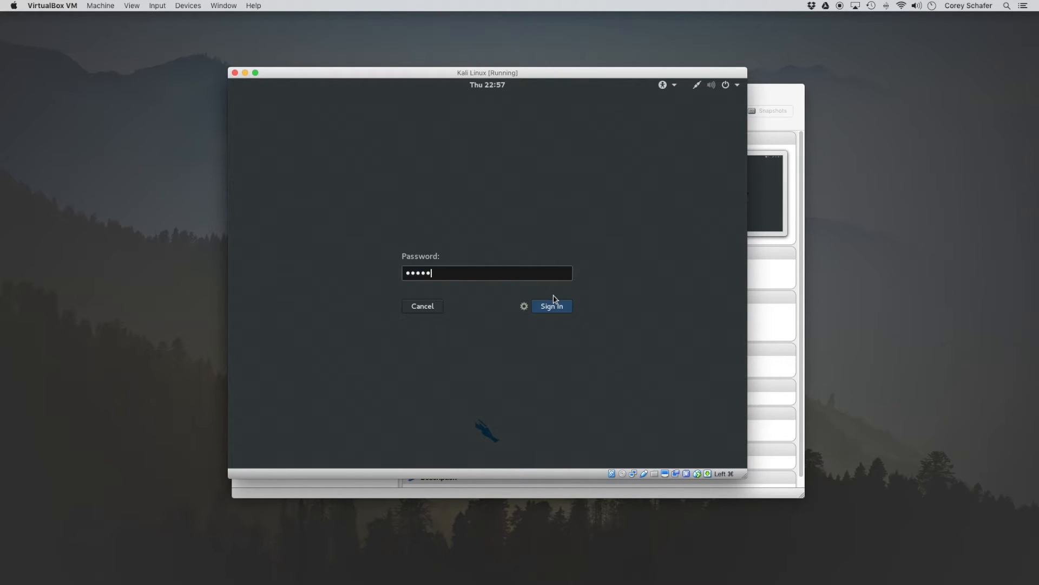
click(551, 306)
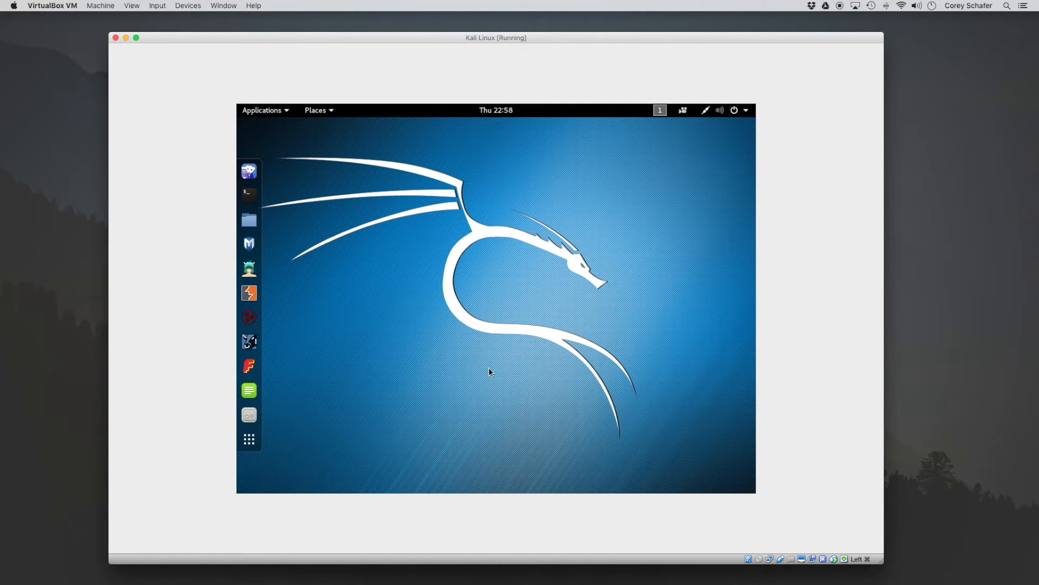
mouse_move(480, 130)
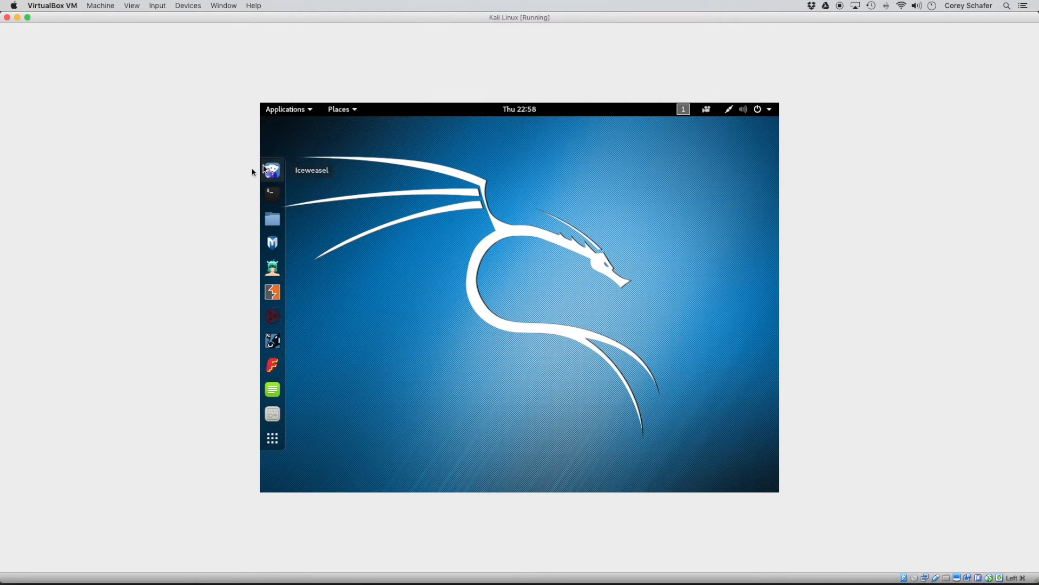
mouse_move(248, 222)
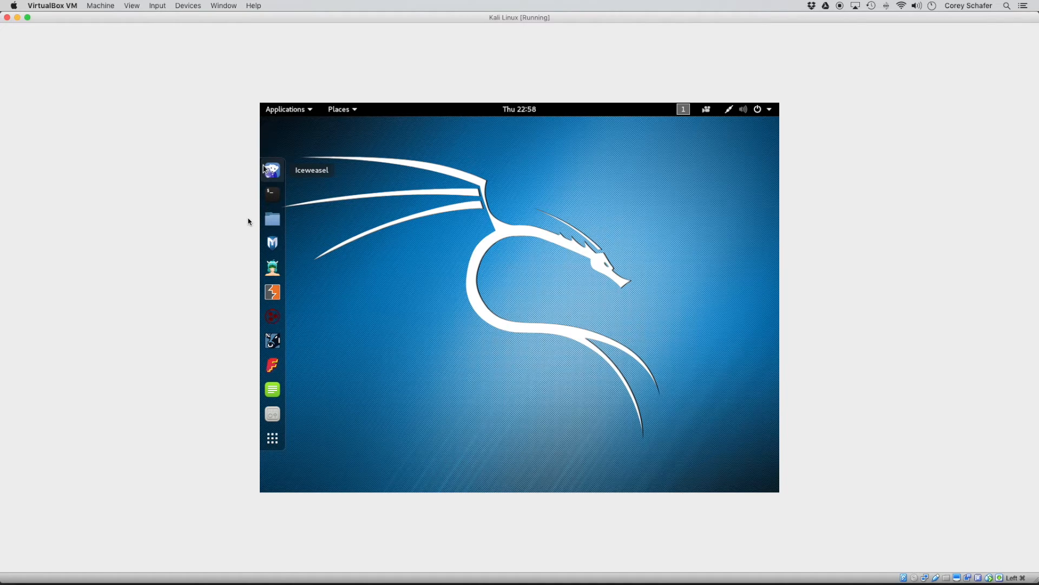
mouse_move(206, 298)
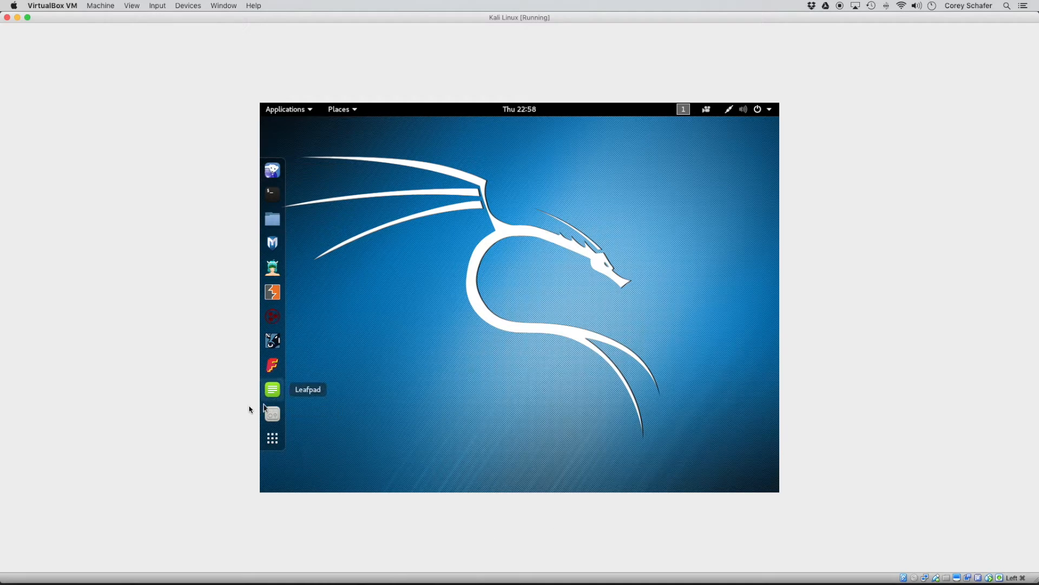
mouse_move(272, 413)
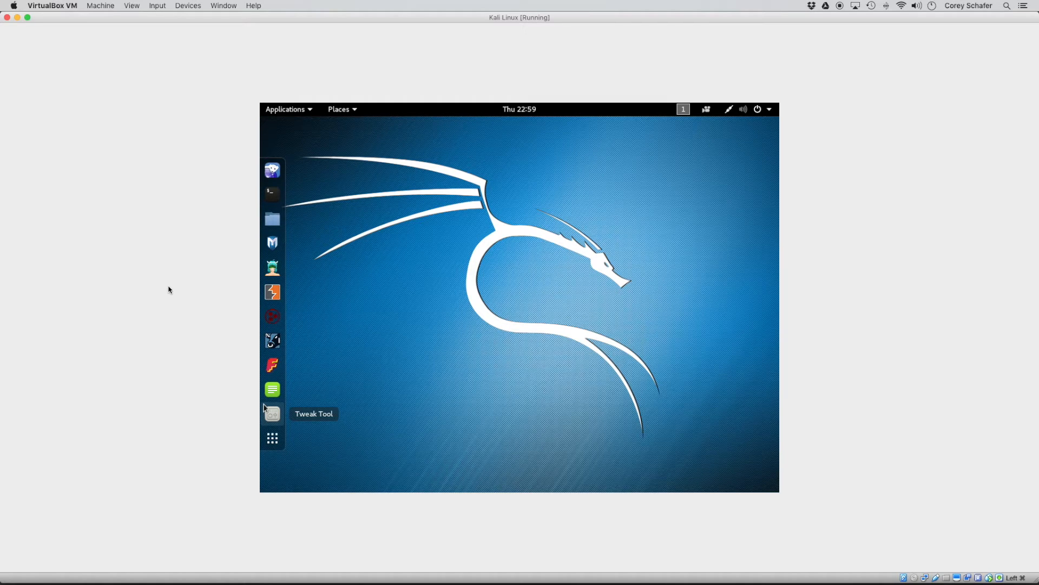
mouse_move(165, 277)
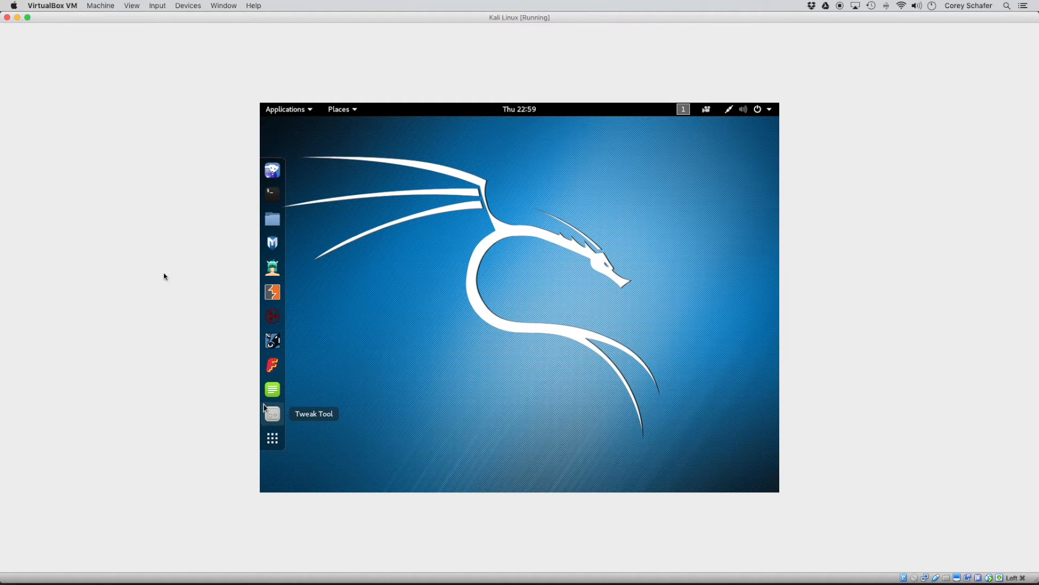
Open the running VM's Devices menu
click(188, 5)
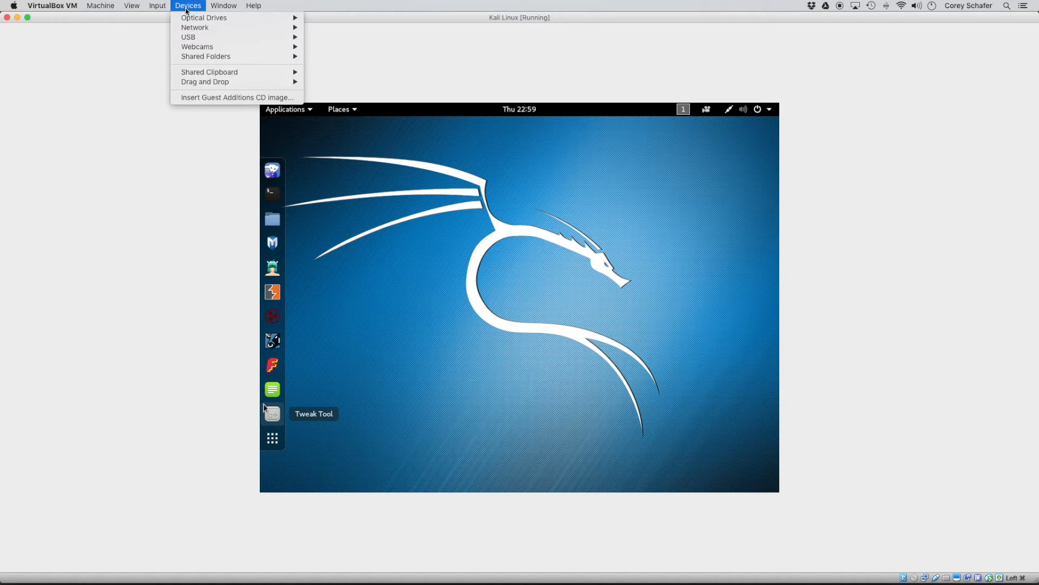
mouse_move(236, 98)
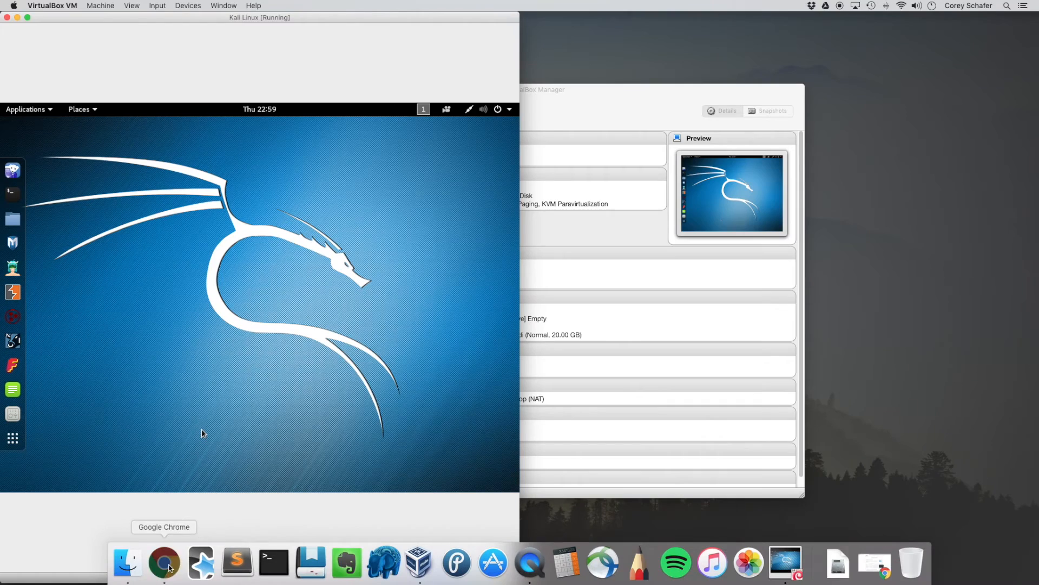
Bring Chrome forward and scroll the docs.kali.org Guest Additions guide to its install commands
click(164, 563)
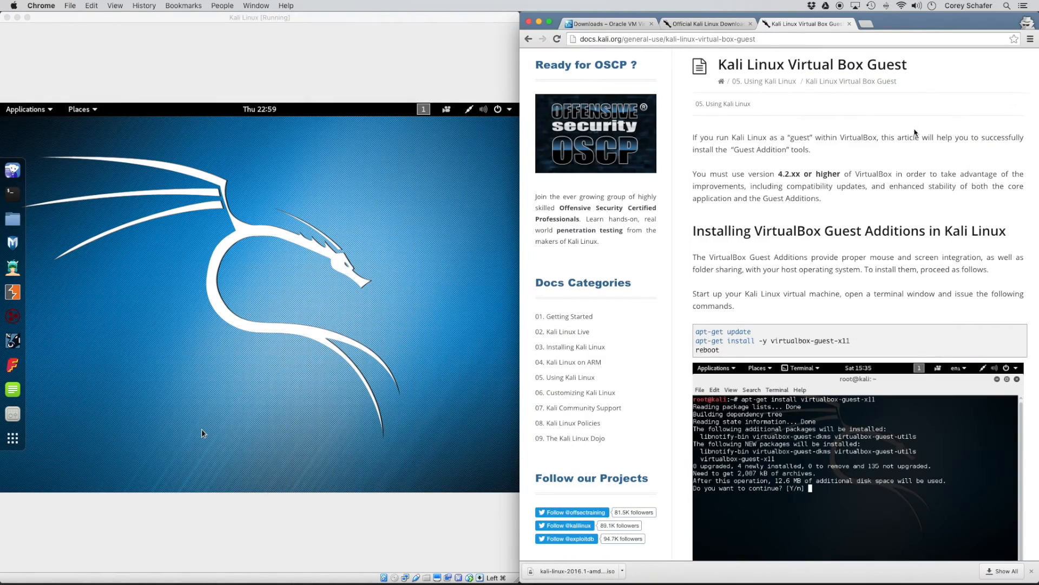
scroll(down, 3)
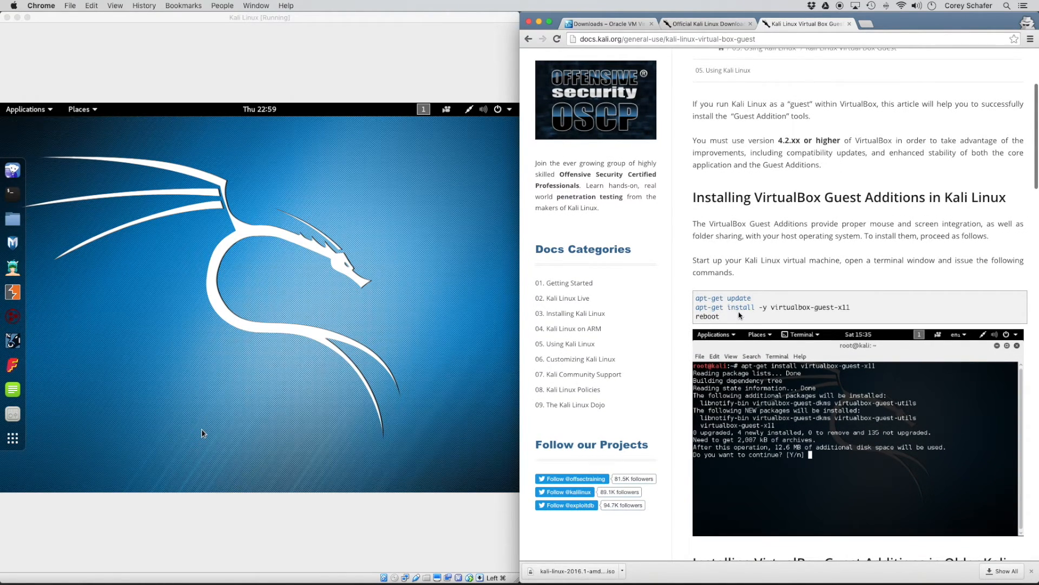
mouse_move(736, 263)
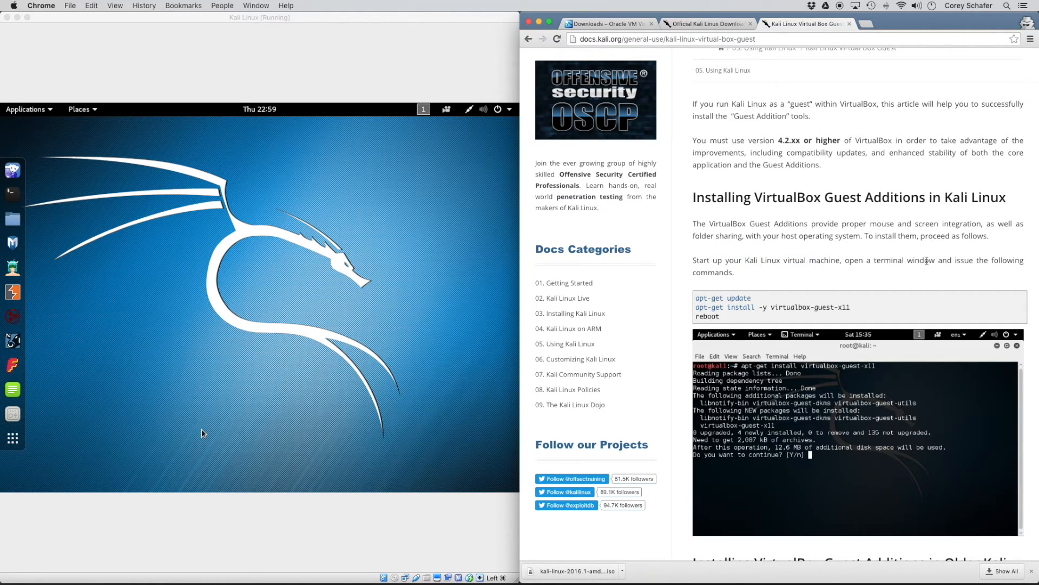
mouse_move(618, 303)
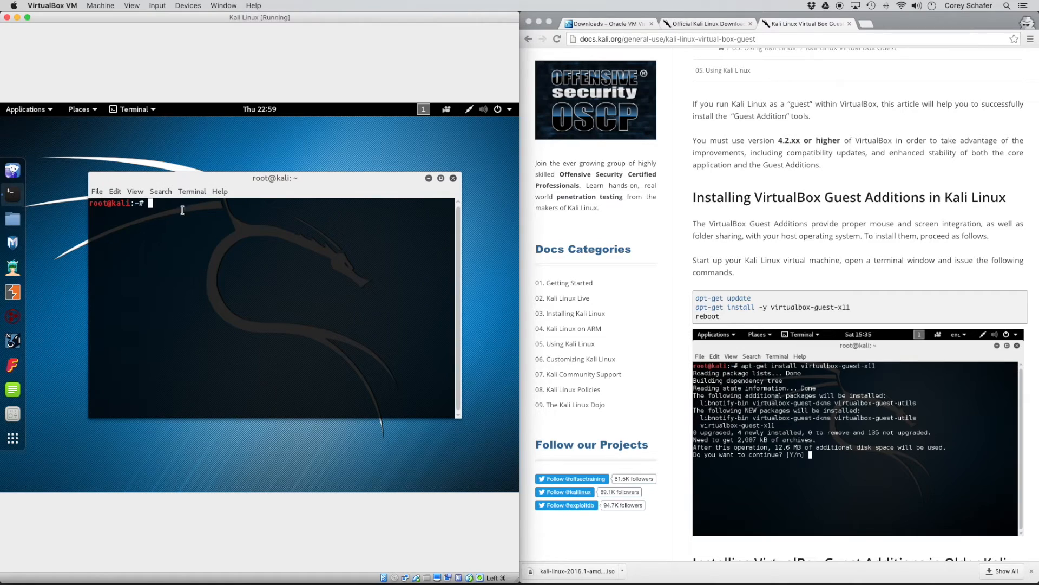
mouse_move(478, 269)
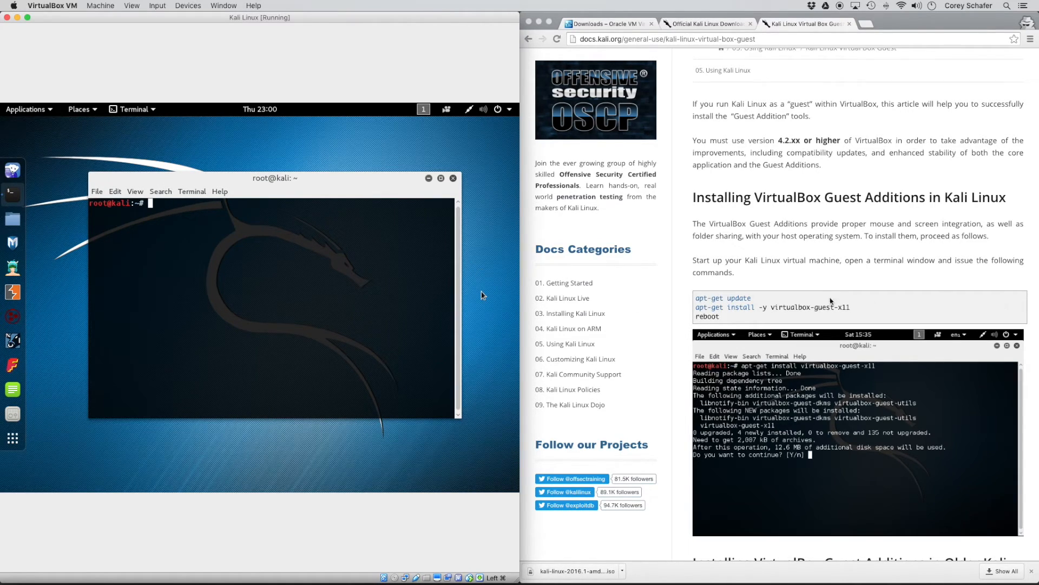
mouse_move(170, 230)
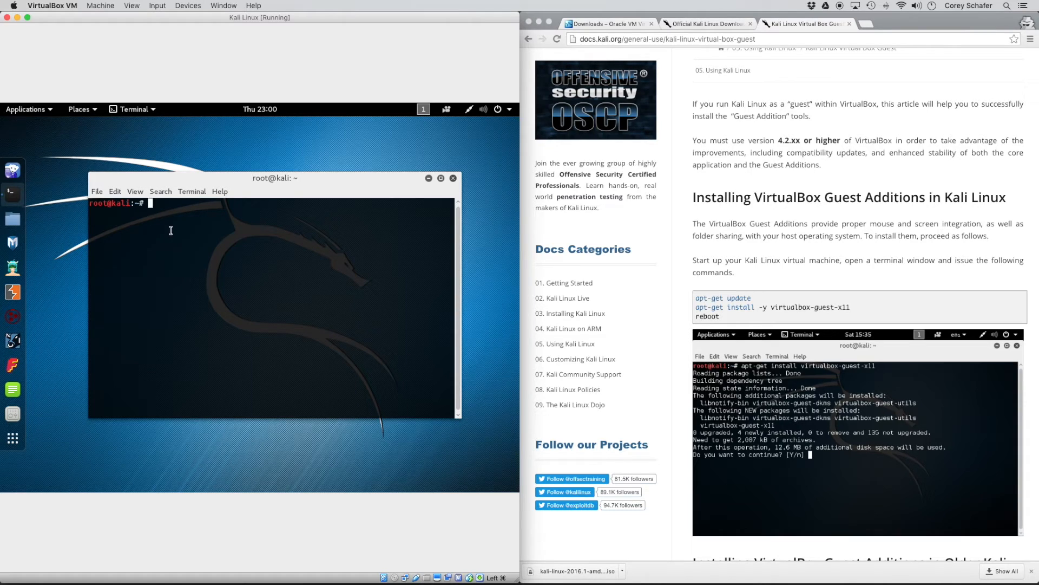
Run apt-get update, apt-get install -y virtualbox-guest-x11, then reboot Kali
text(apt-get)
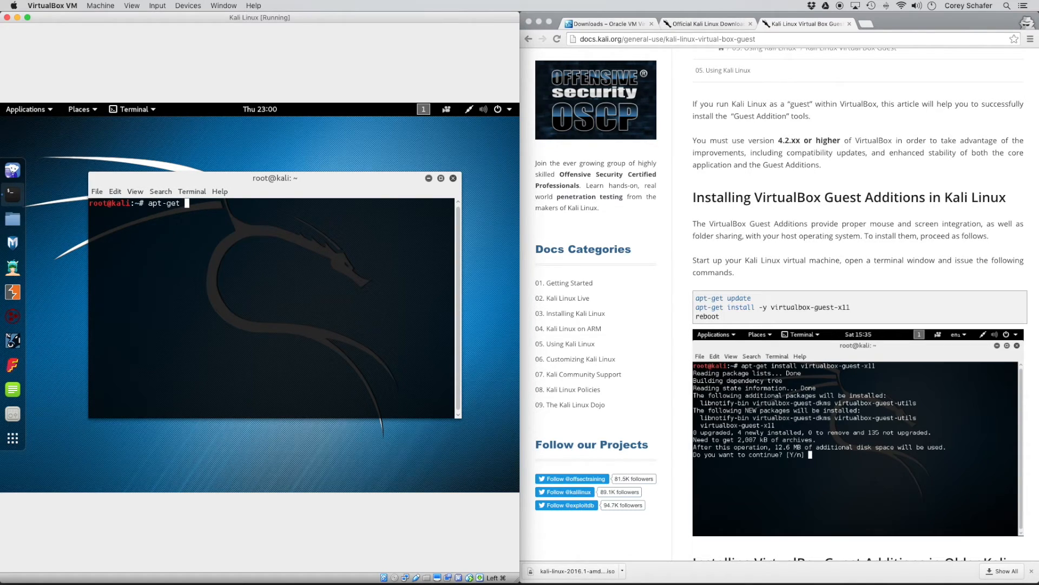
key(Return)
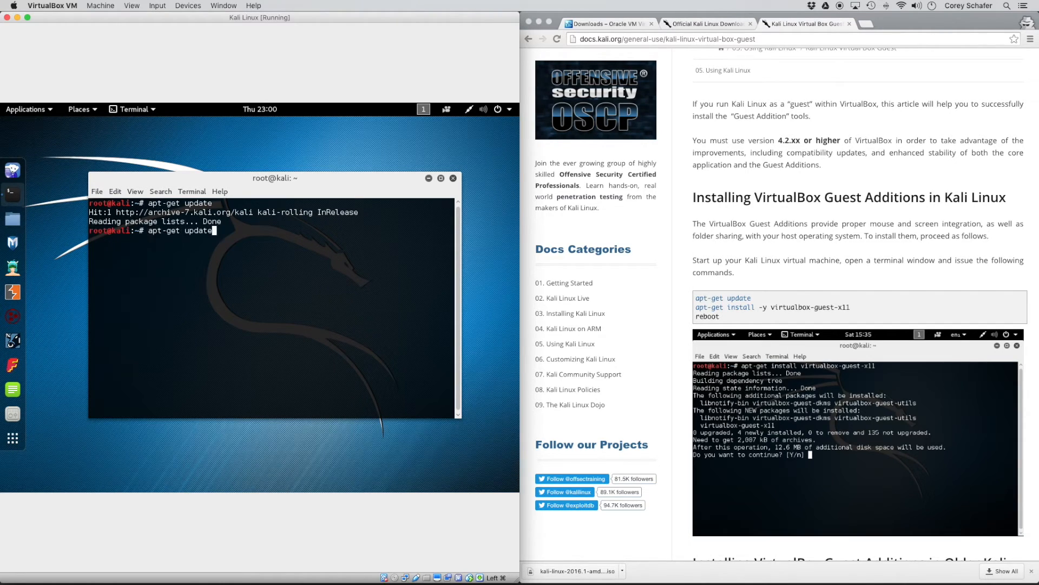
key(BackSpace)
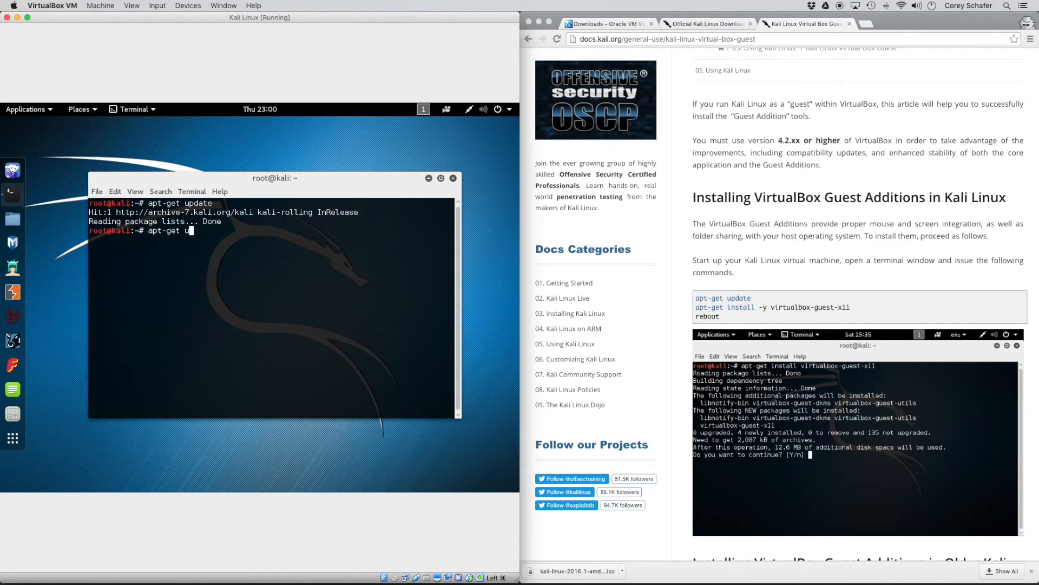
text(install)
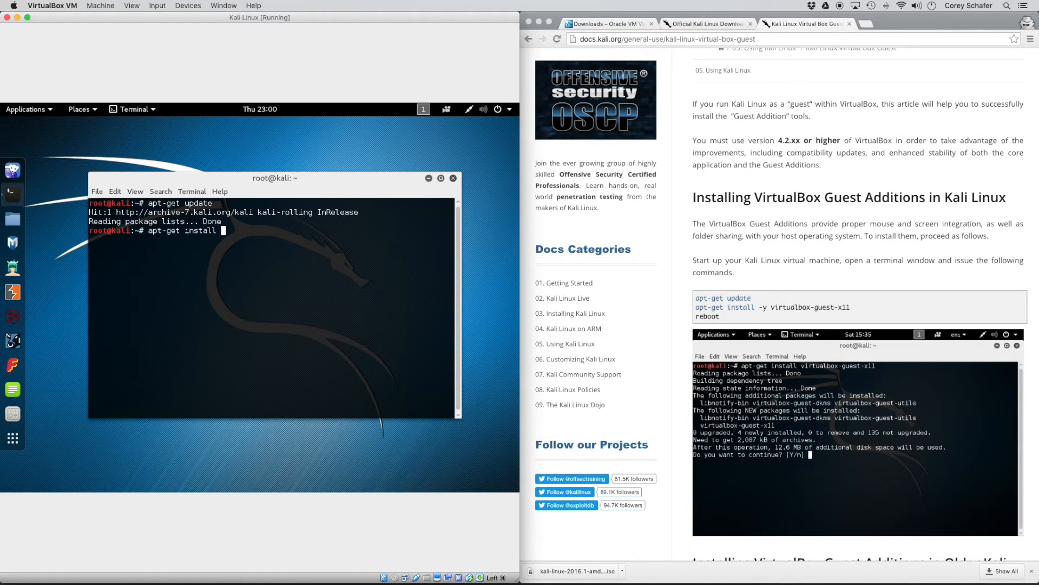
text(-y)
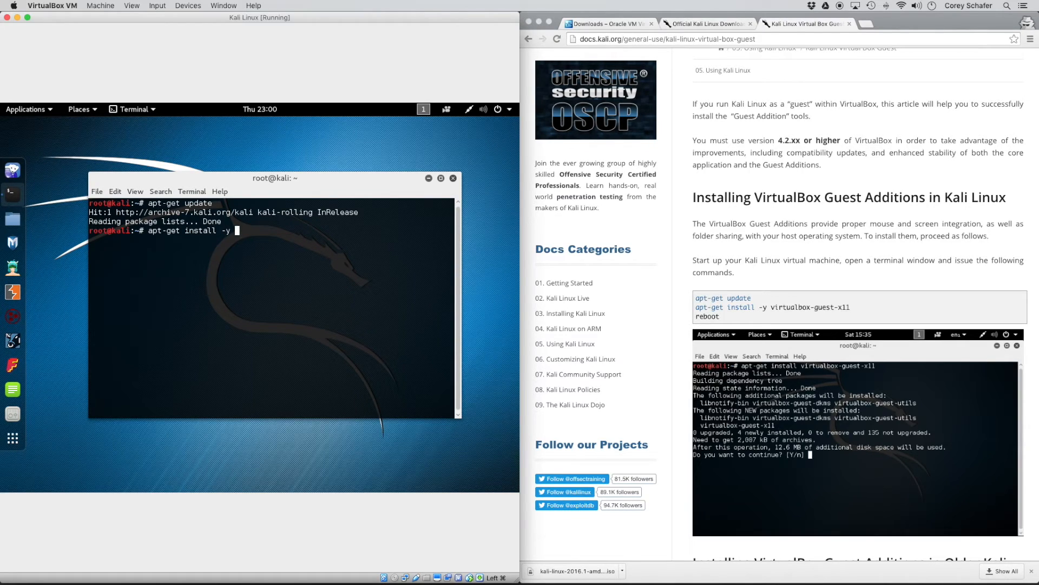
text(virtual)
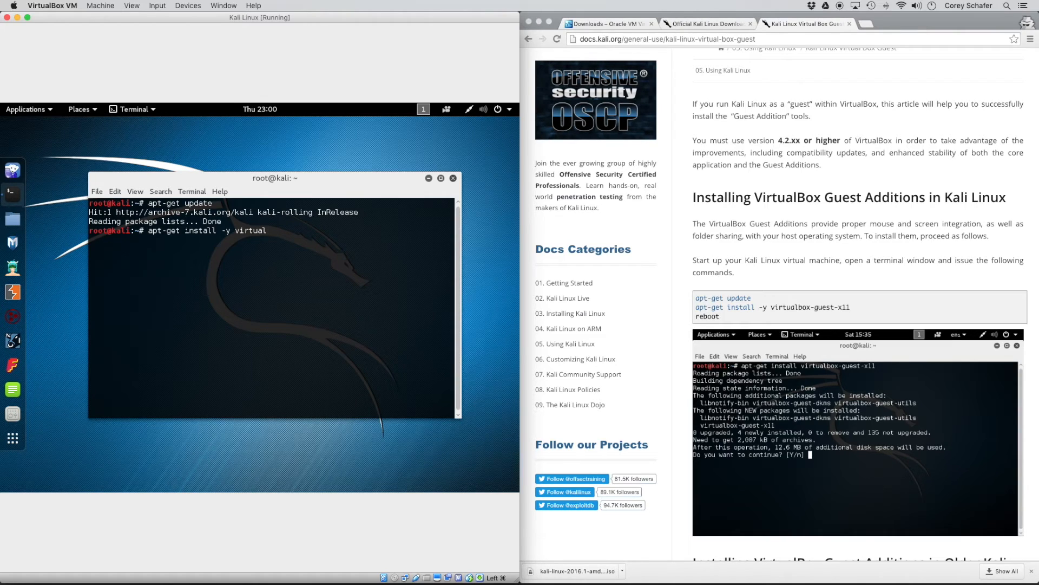
text(box-guest)
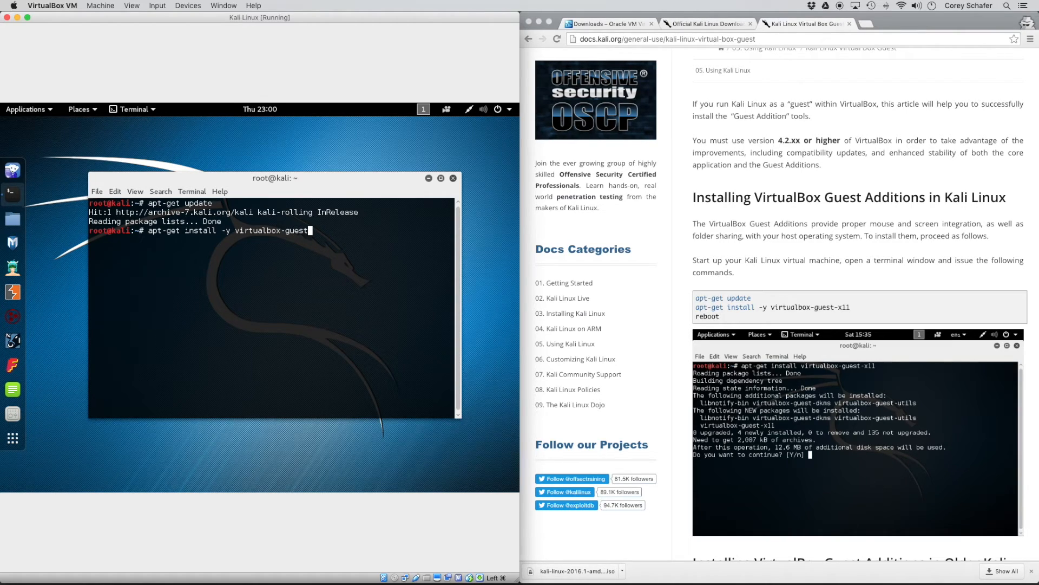
text(x11)
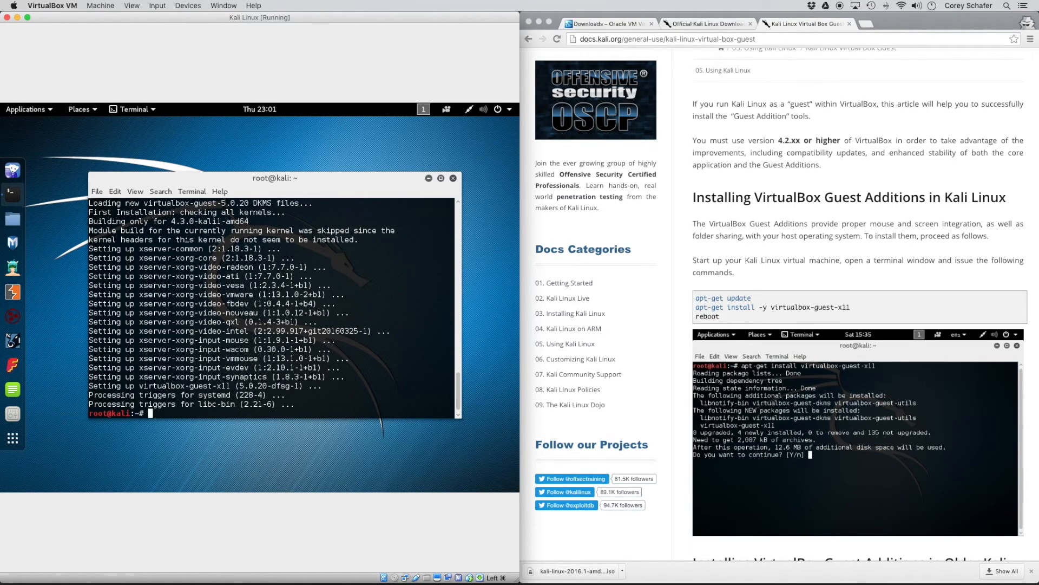
text(reboot)
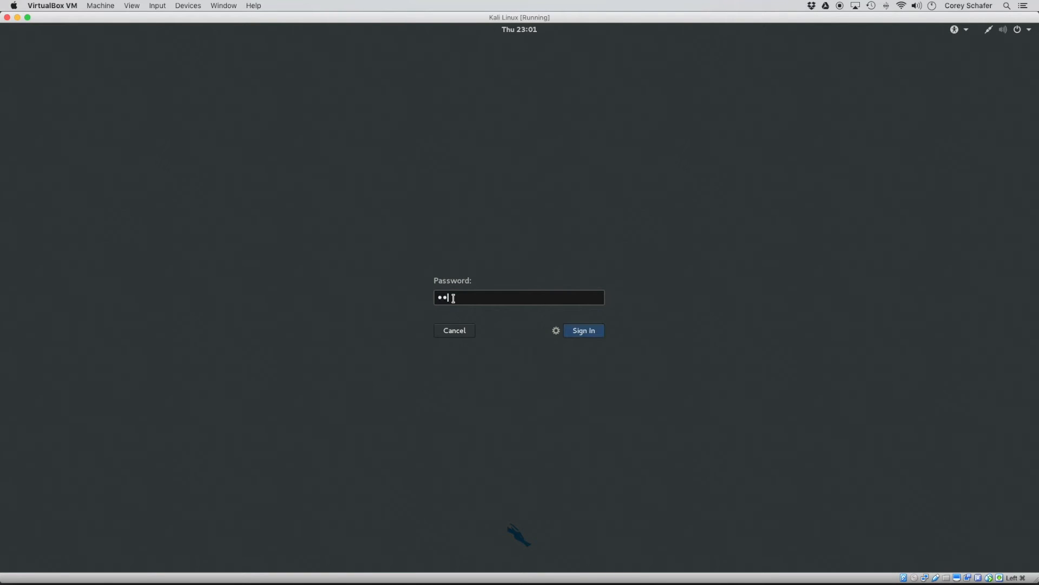
Sign in at the Kali login screen with the password
click(582, 330)
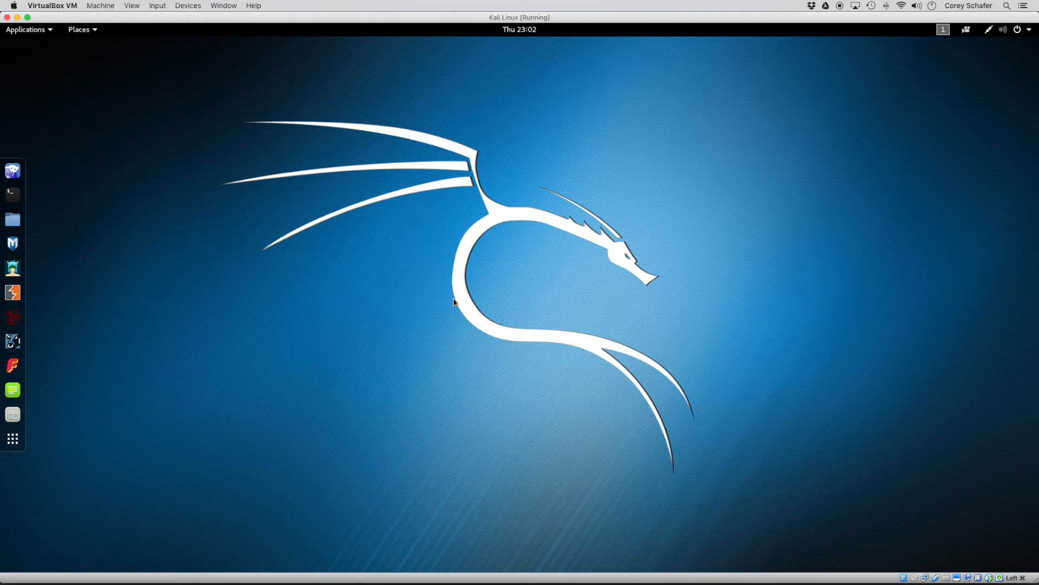
mouse_move(143, 10)
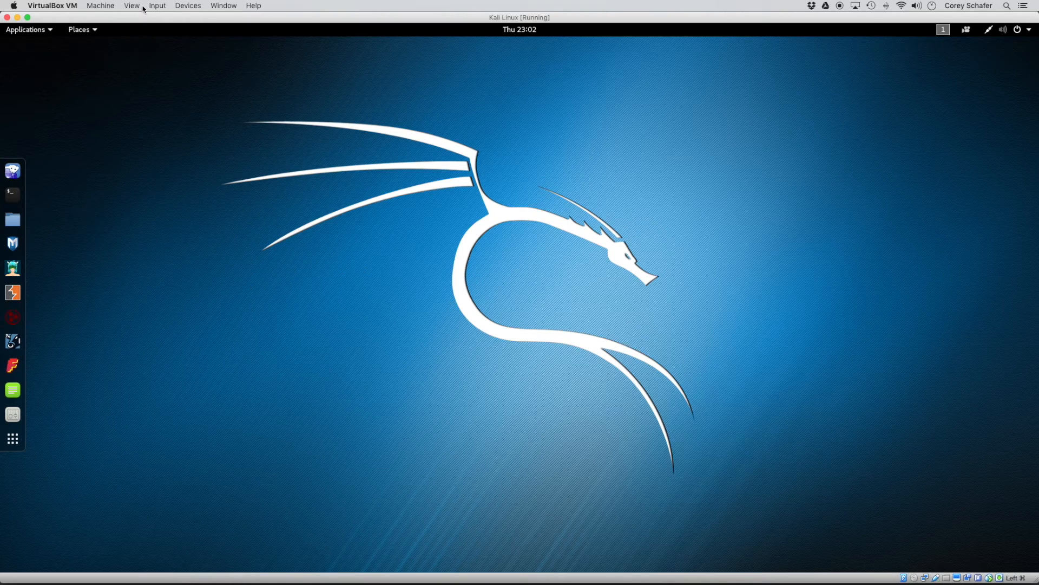
click(131, 6)
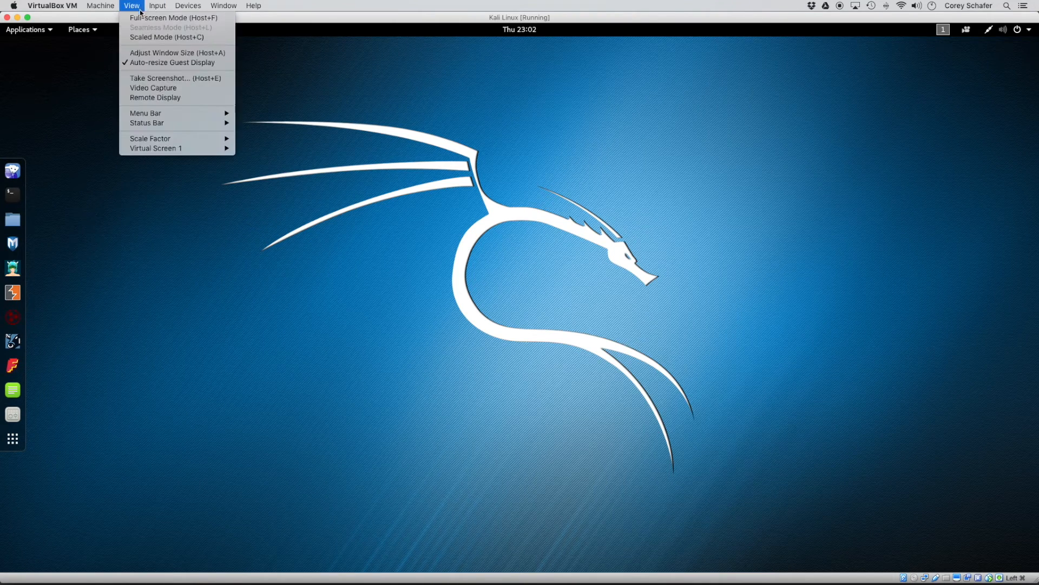
mouse_move(172, 62)
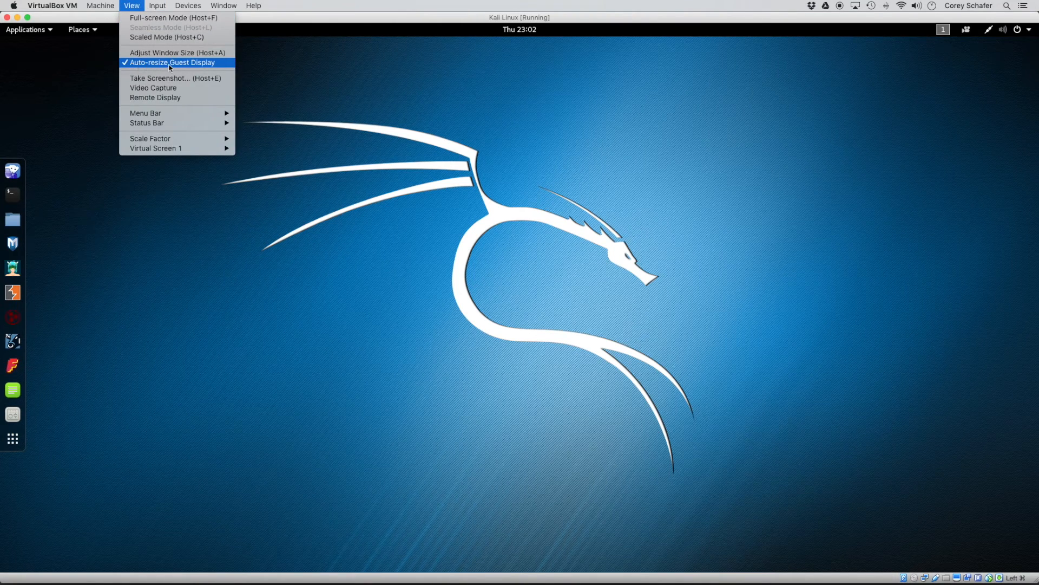
click(458, 131)
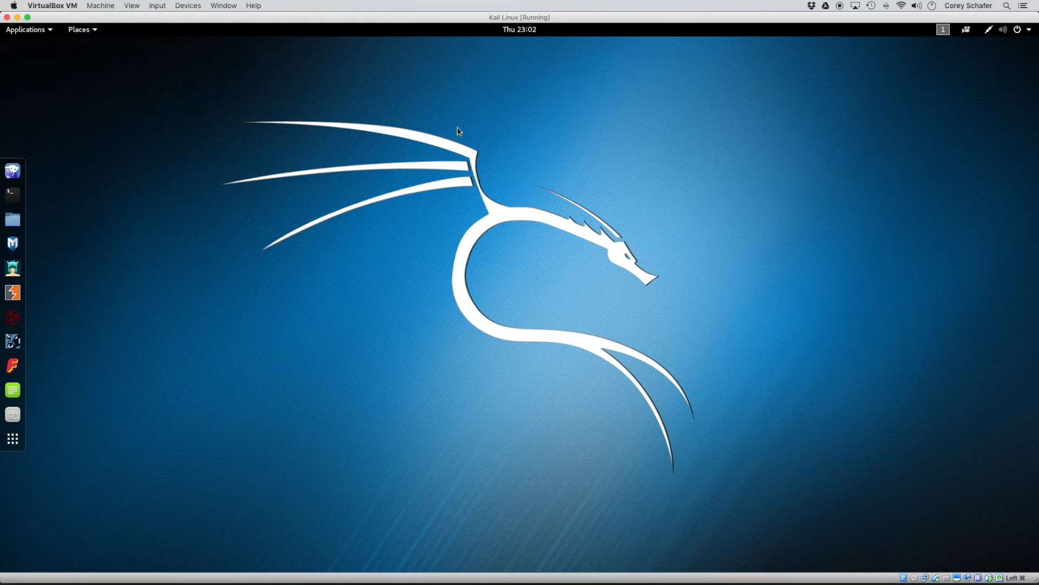
mouse_move(484, 181)
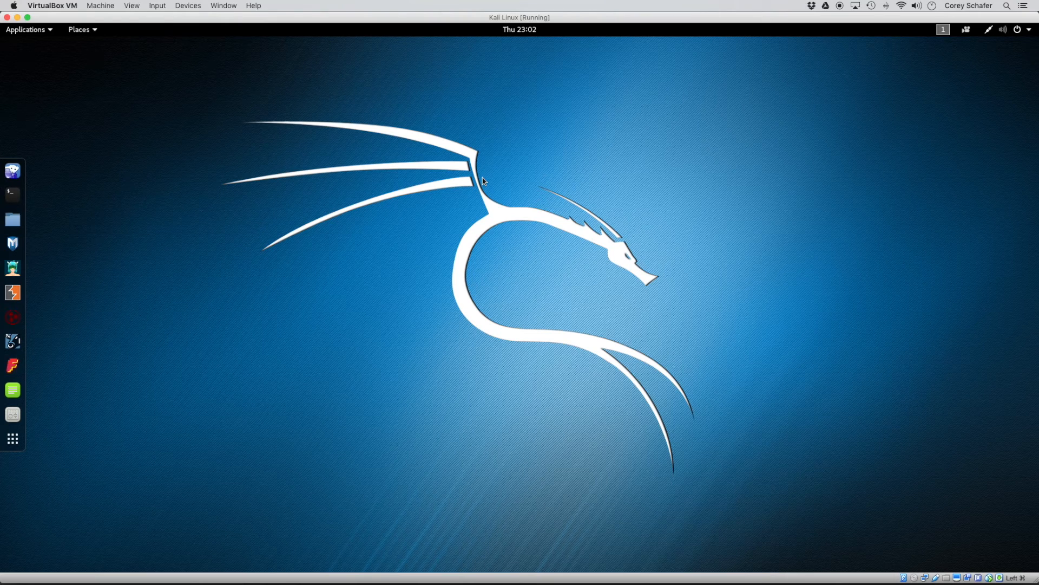
mouse_move(13, 194)
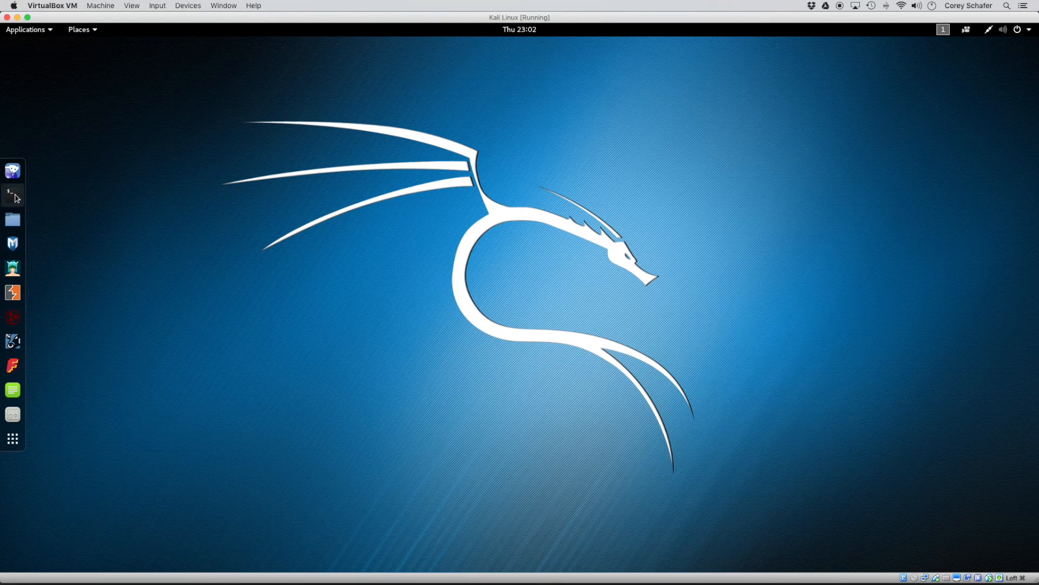
Open a Kali terminal from the dock and run cd Desktop
click(12, 194)
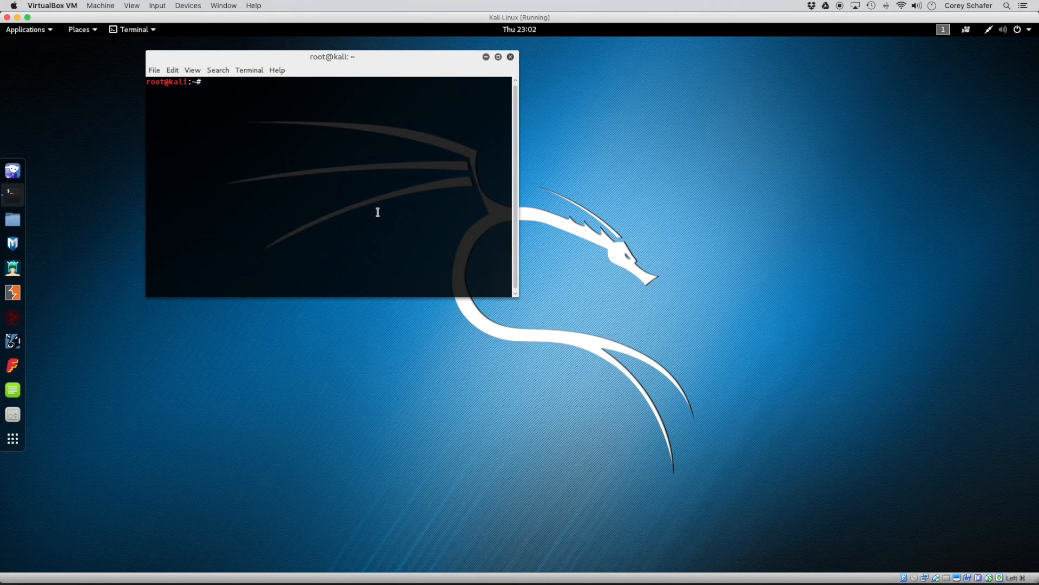
text(cd Desk)
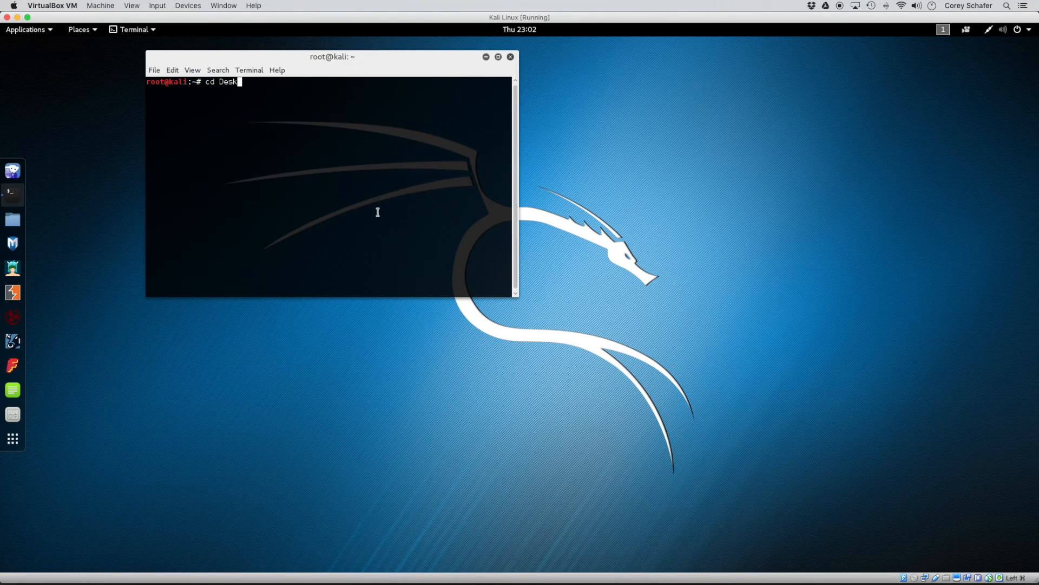
key(Return)
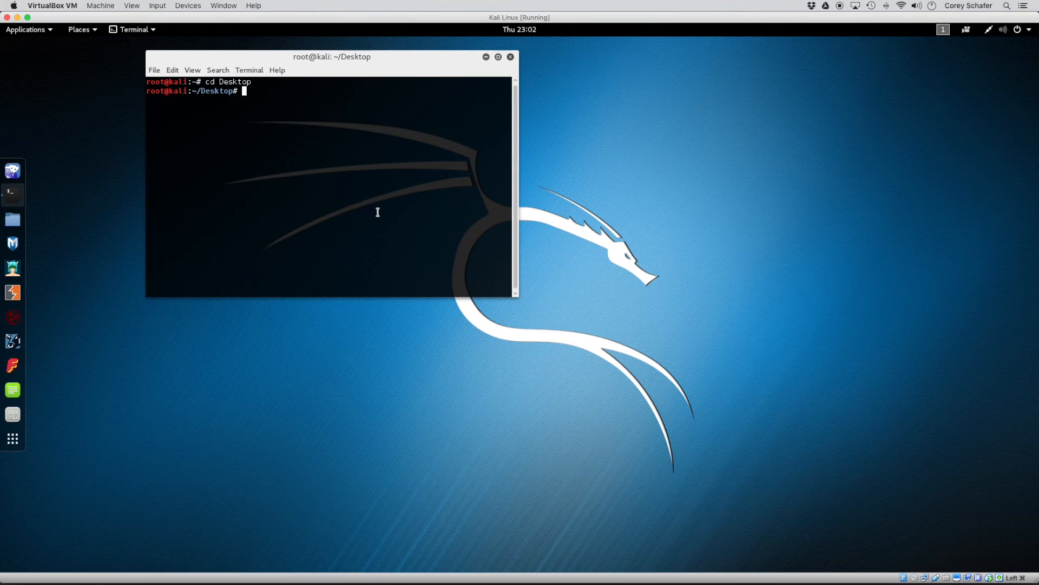